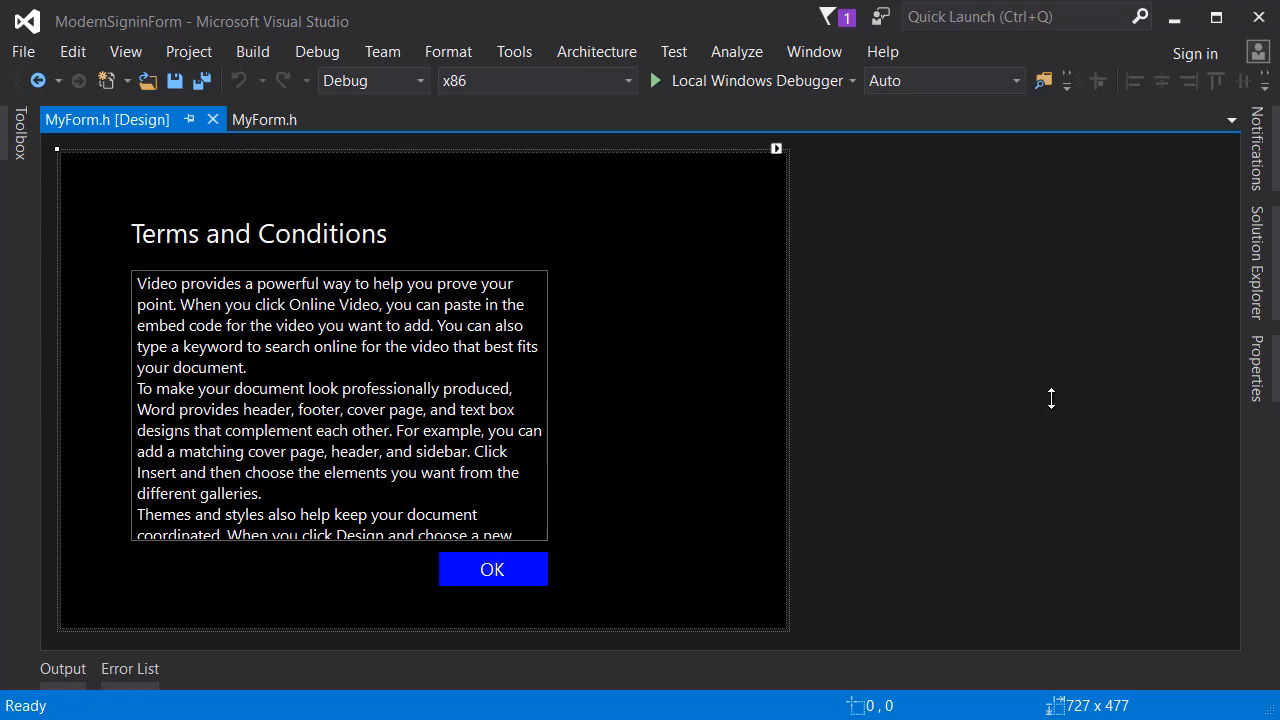
- Run ModernSigninForm, open and close the Terms and Conditions panel, then show it again
{"action": "left_click", "coordinate": [654, 80]}
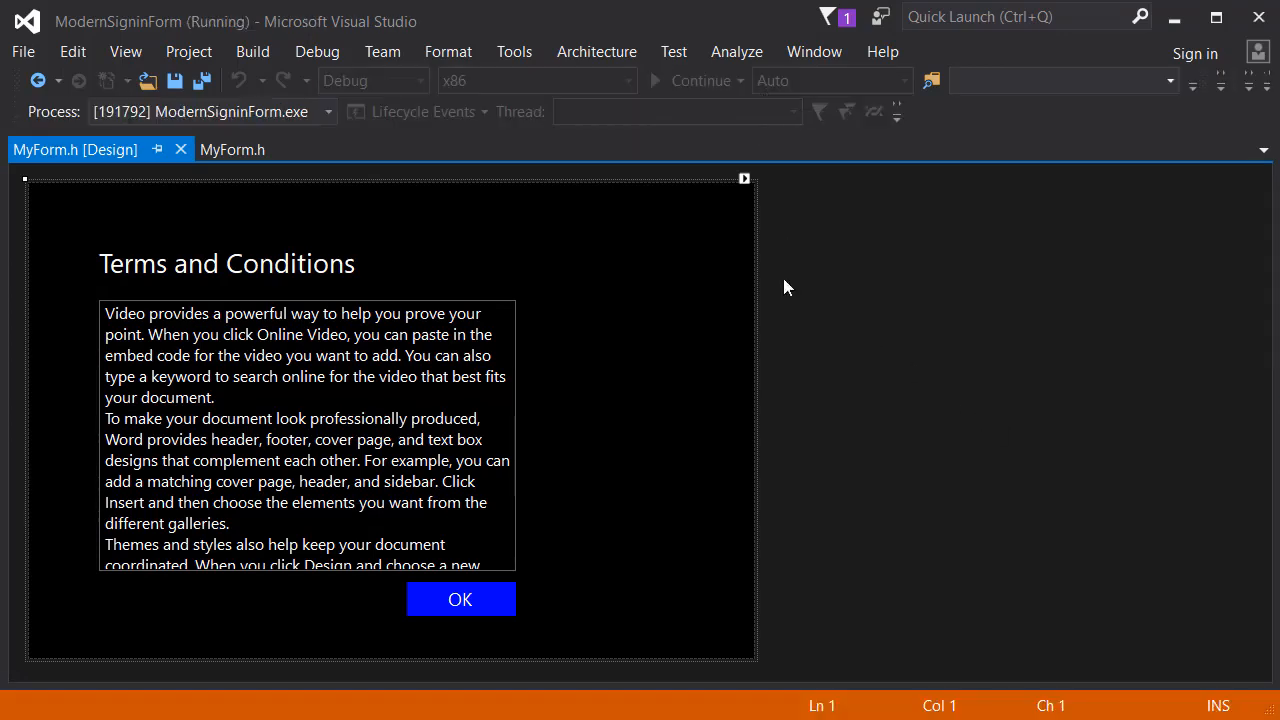
{"action": "left_click", "coordinate": [460, 600]}
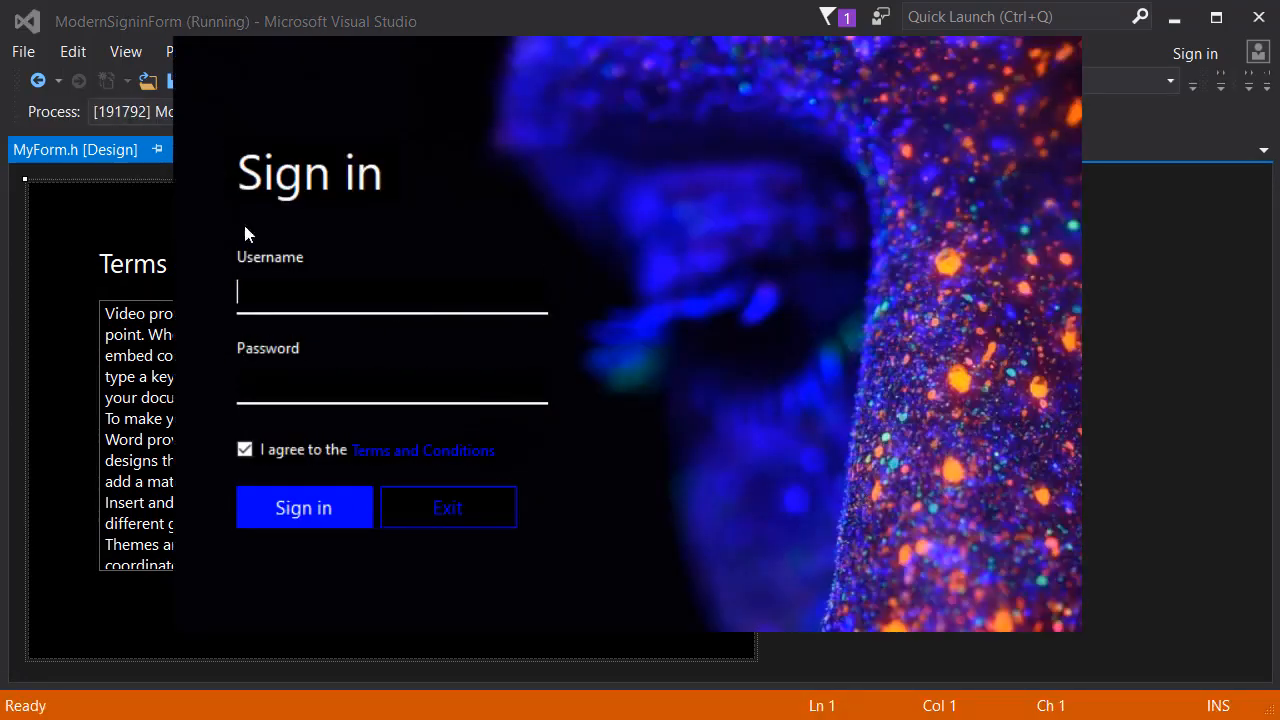
{"action": "mouse_move", "coordinate": [444, 172]}
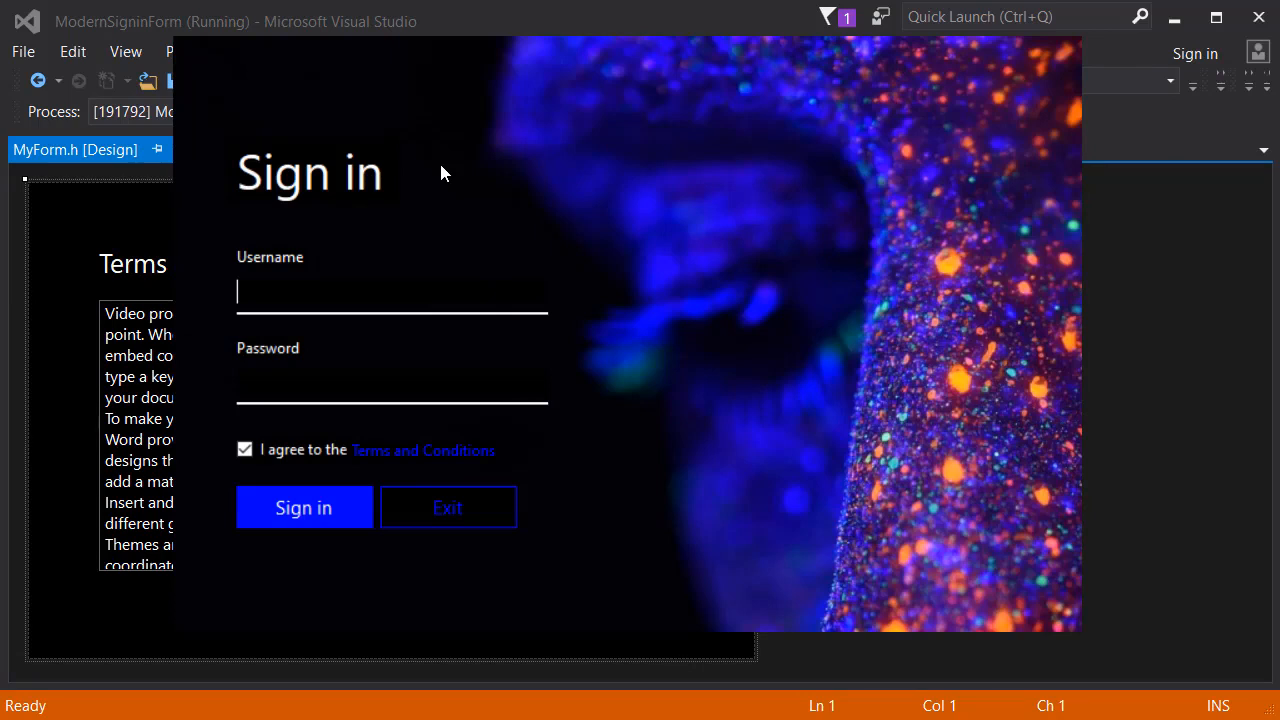
{"action": "left_click", "coordinate": [422, 450]}
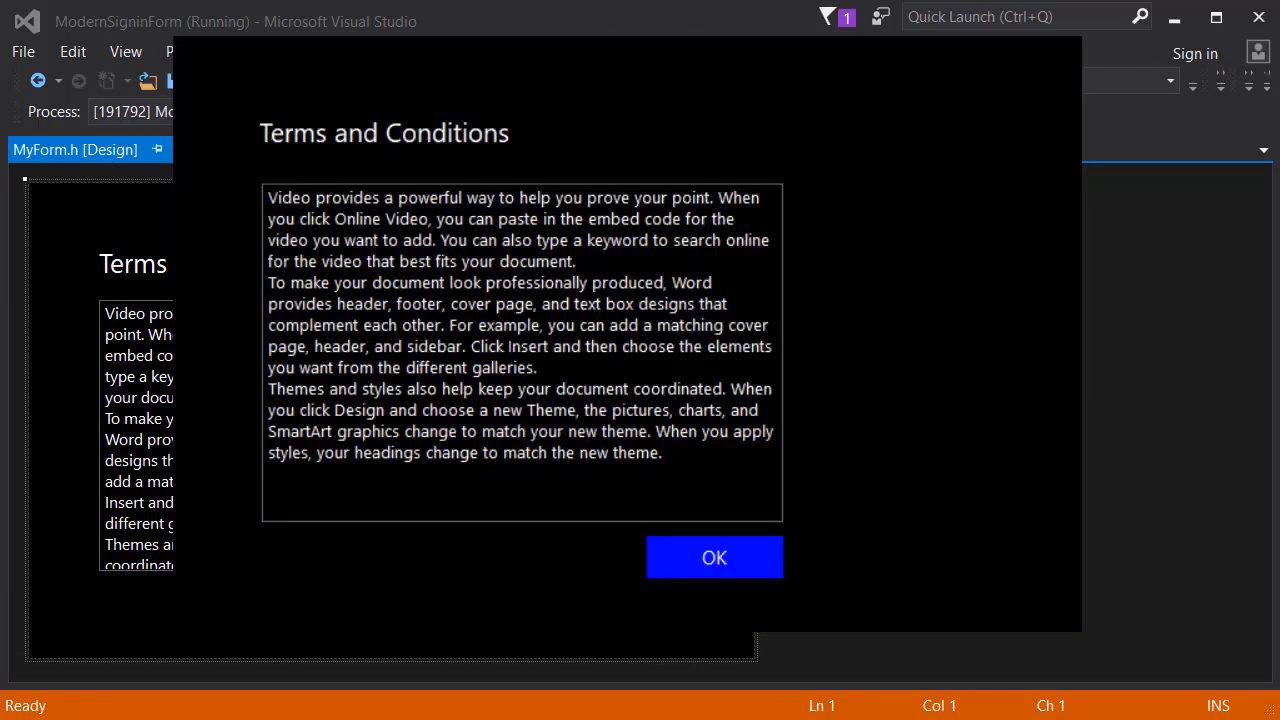
{"action": "left_click", "coordinate": [714, 556]}
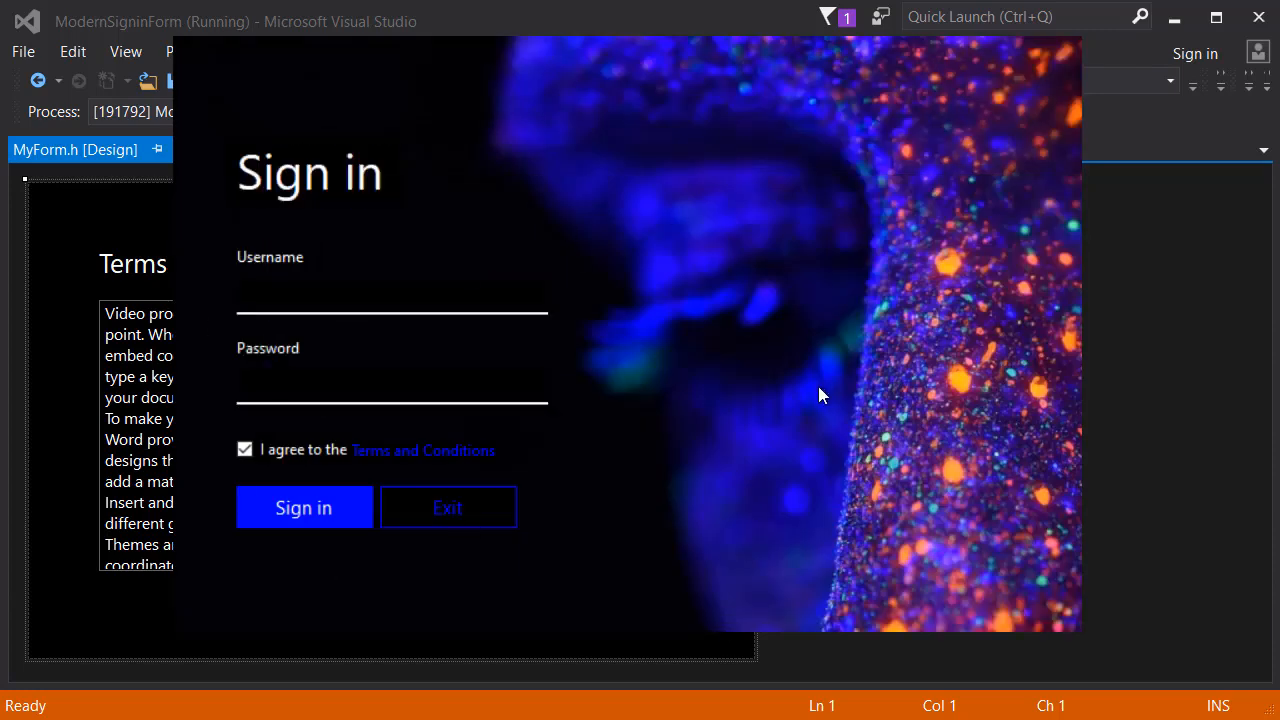
{"action": "mouse_move", "coordinate": [740, 276]}
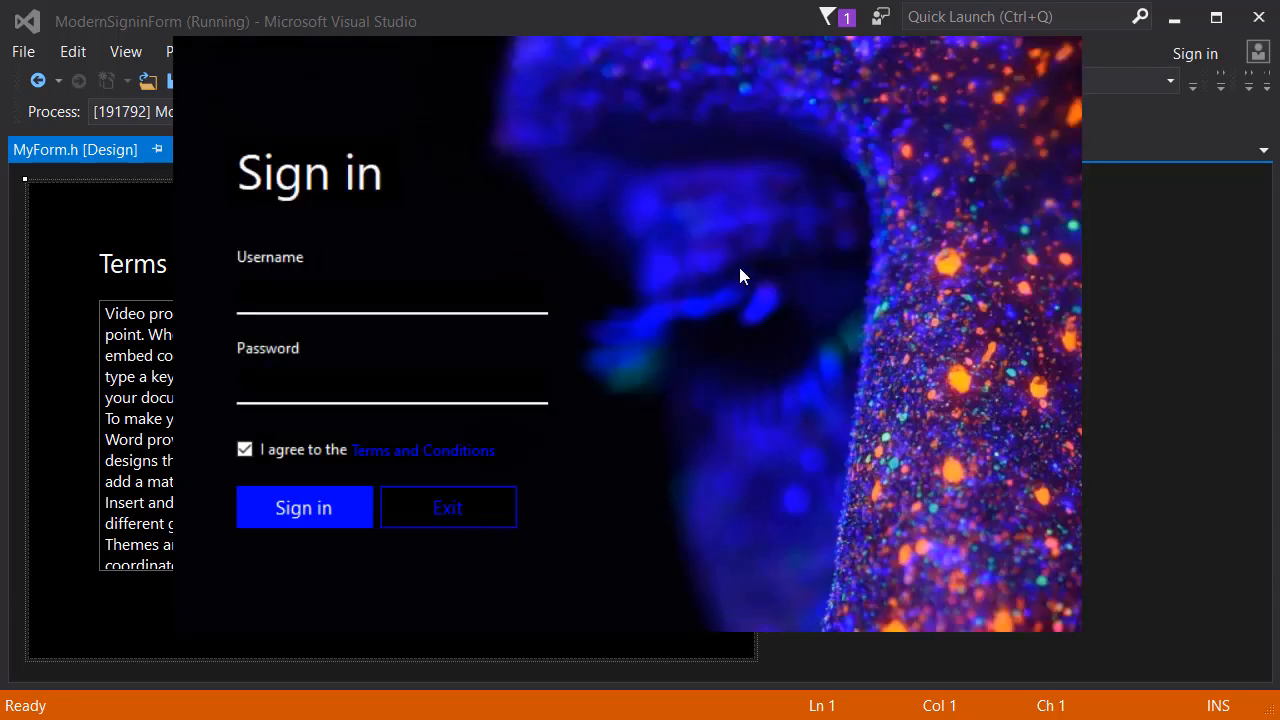
{"action": "mouse_move", "coordinate": [912, 208]}
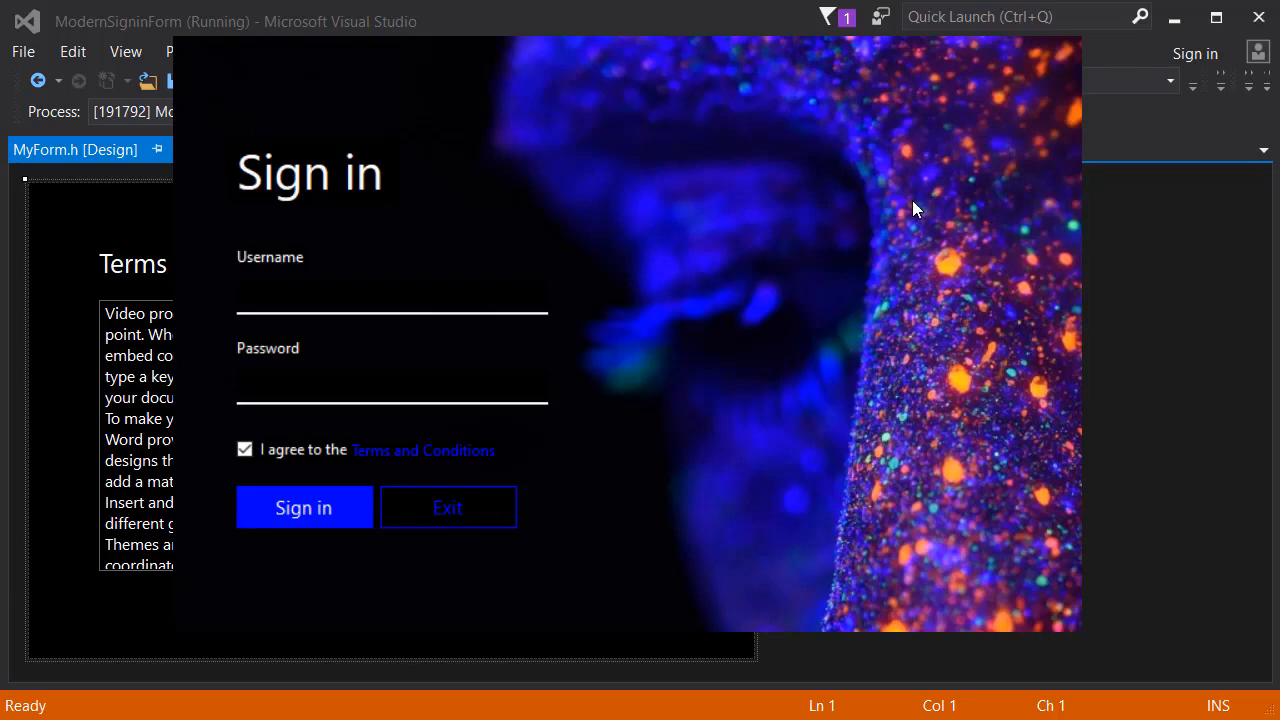
{"action": "mouse_move", "coordinate": [604, 472]}
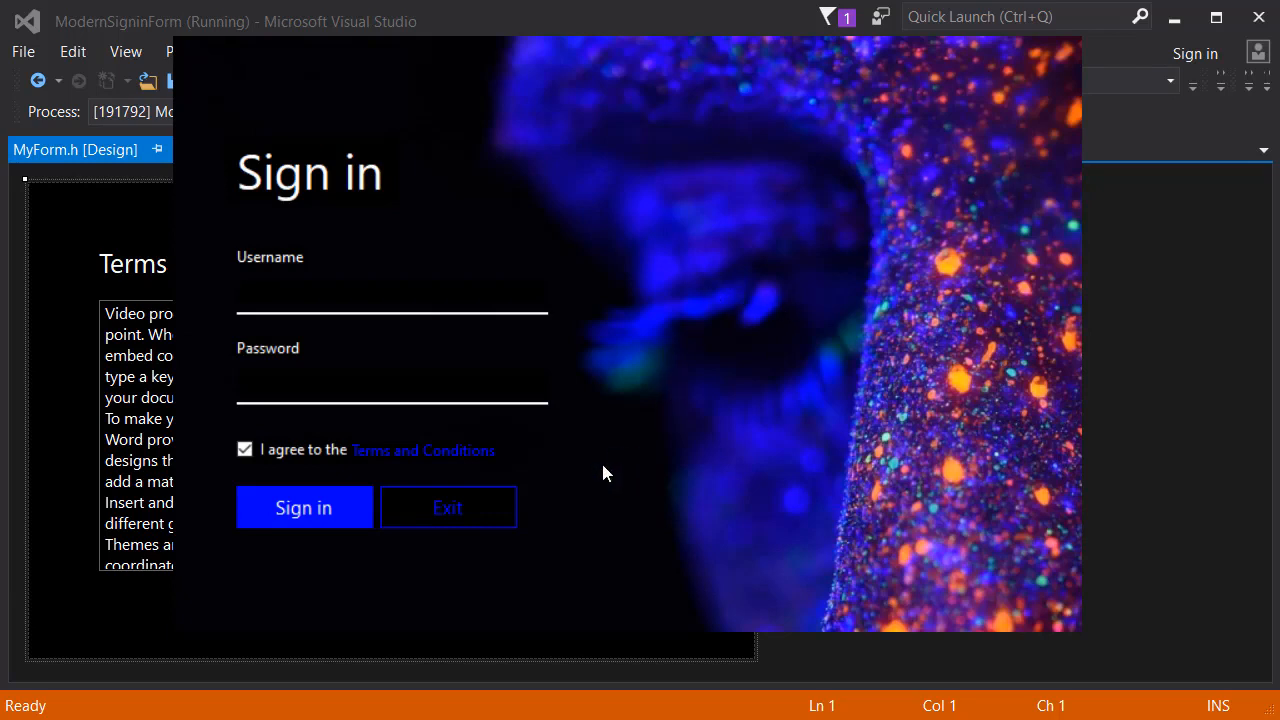
{"action": "mouse_move", "coordinate": [488, 468]}
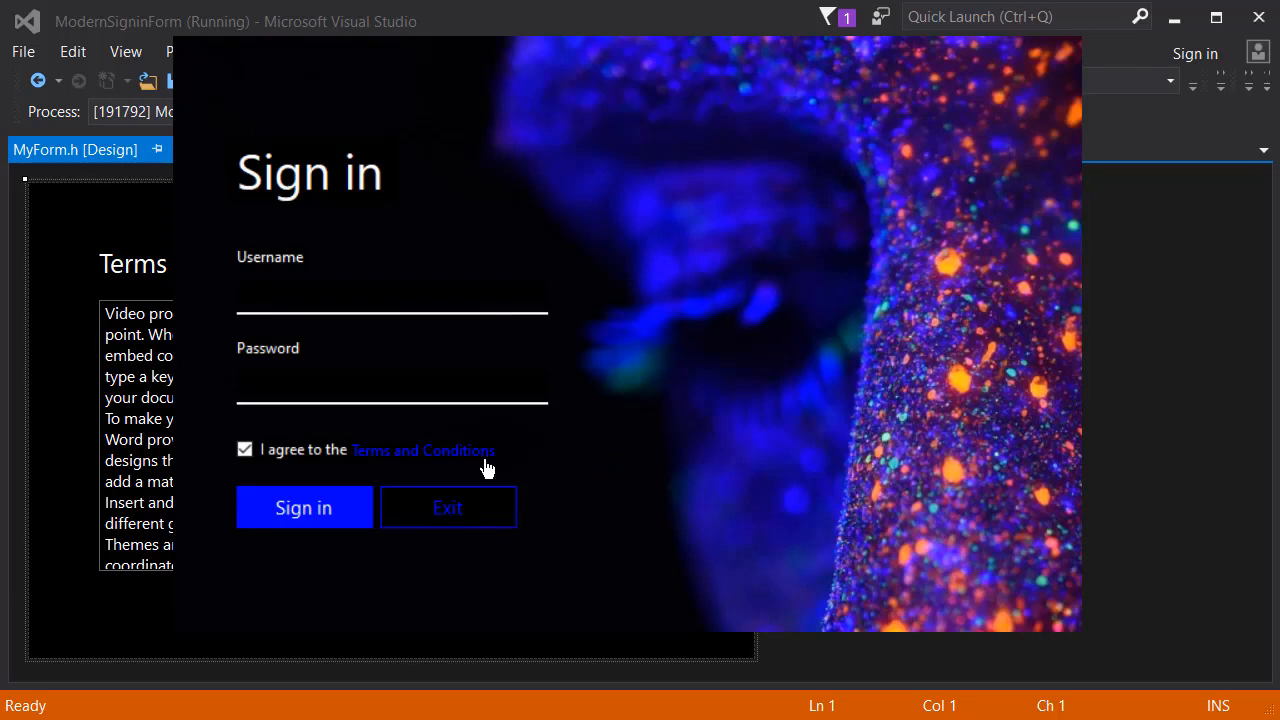
{"action": "left_click", "coordinate": [422, 450]}
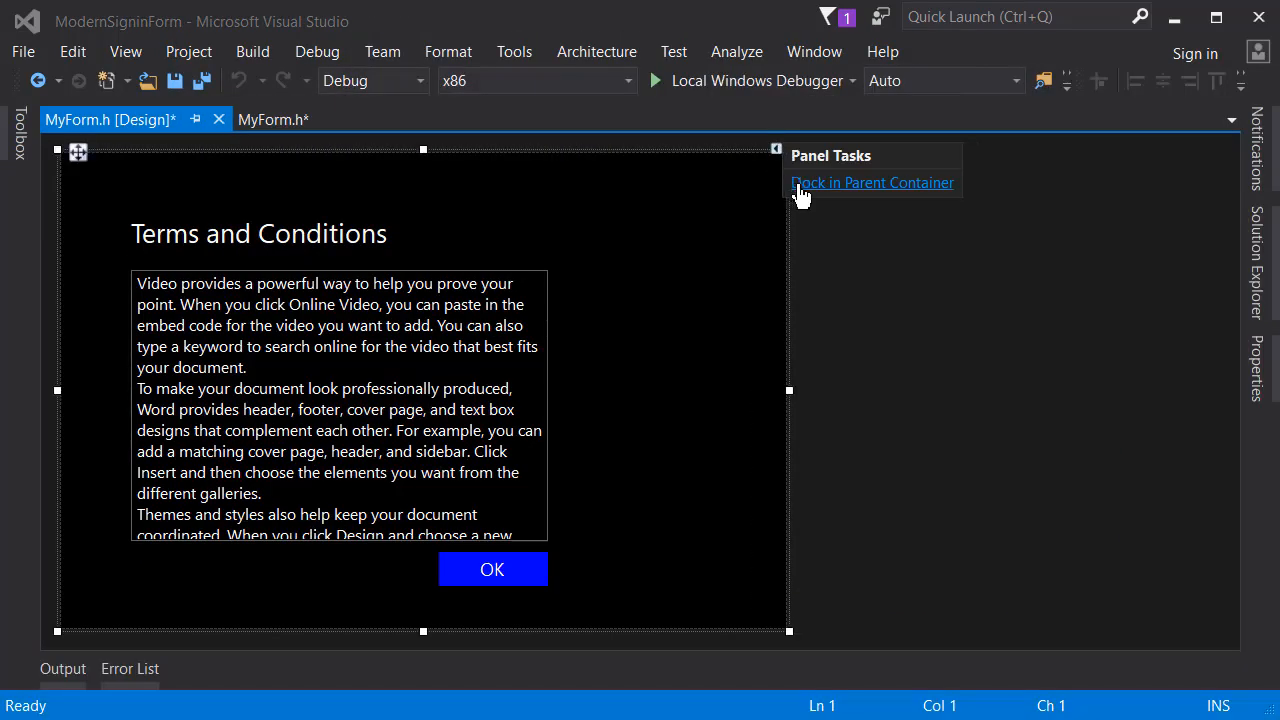
{"action": "mouse_move", "coordinate": [658, 298]}
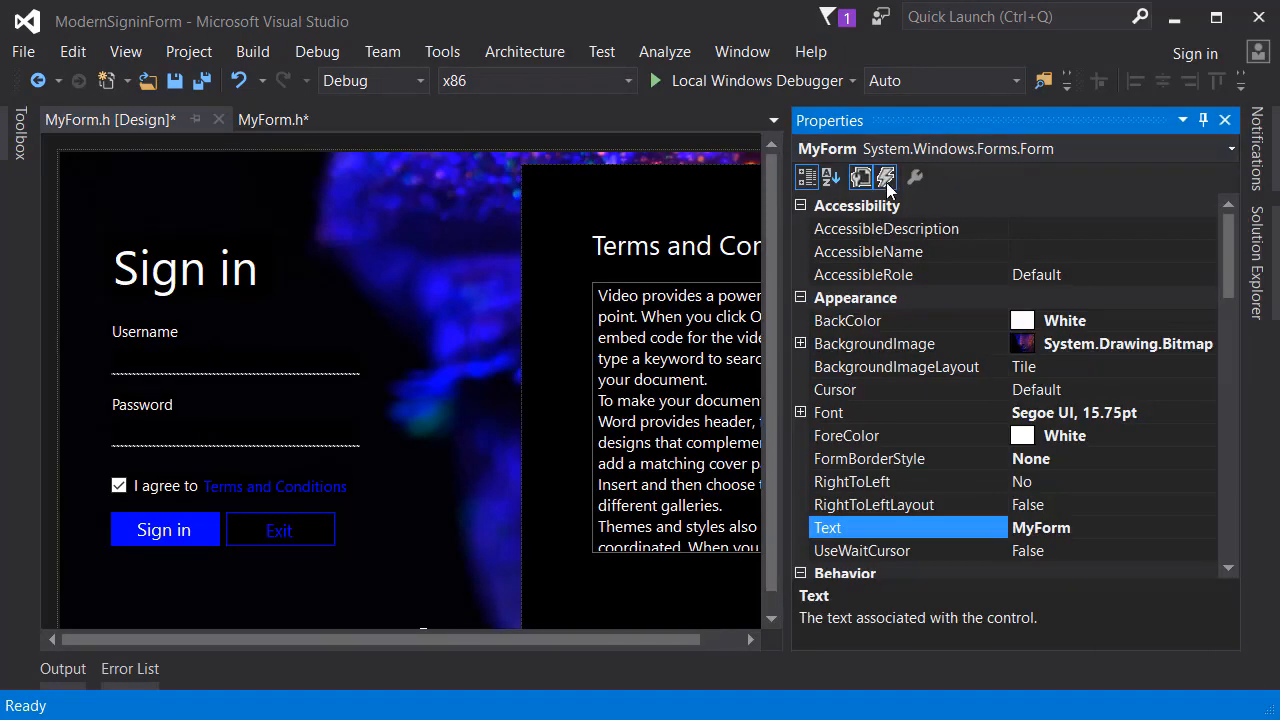
- Show the form's events list in the Properties window to add mouse handlers
{"action": "left_click", "coordinate": [884, 176]}
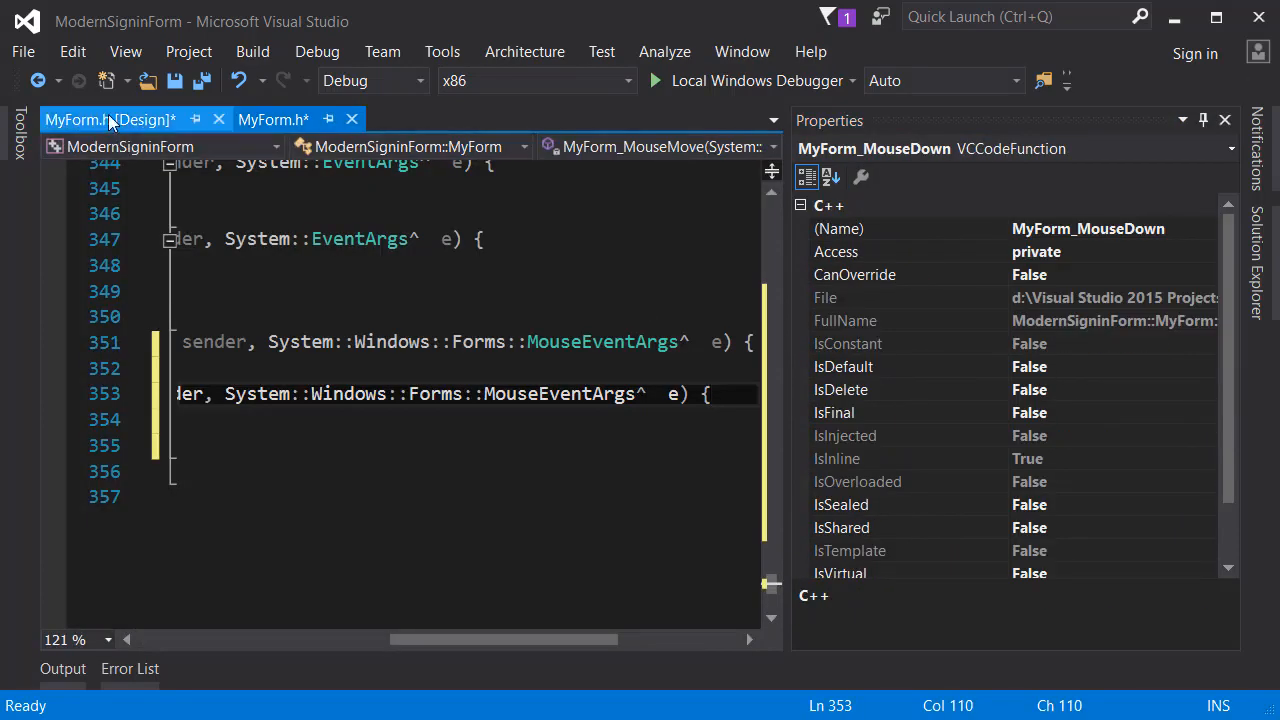
- Declare bool dragging and Point offset fields above the MyForm_MouseDown handler
{"action": "left_click", "coordinate": [108, 120]}
{"action": "type", "text": "//Dragging the form..."}
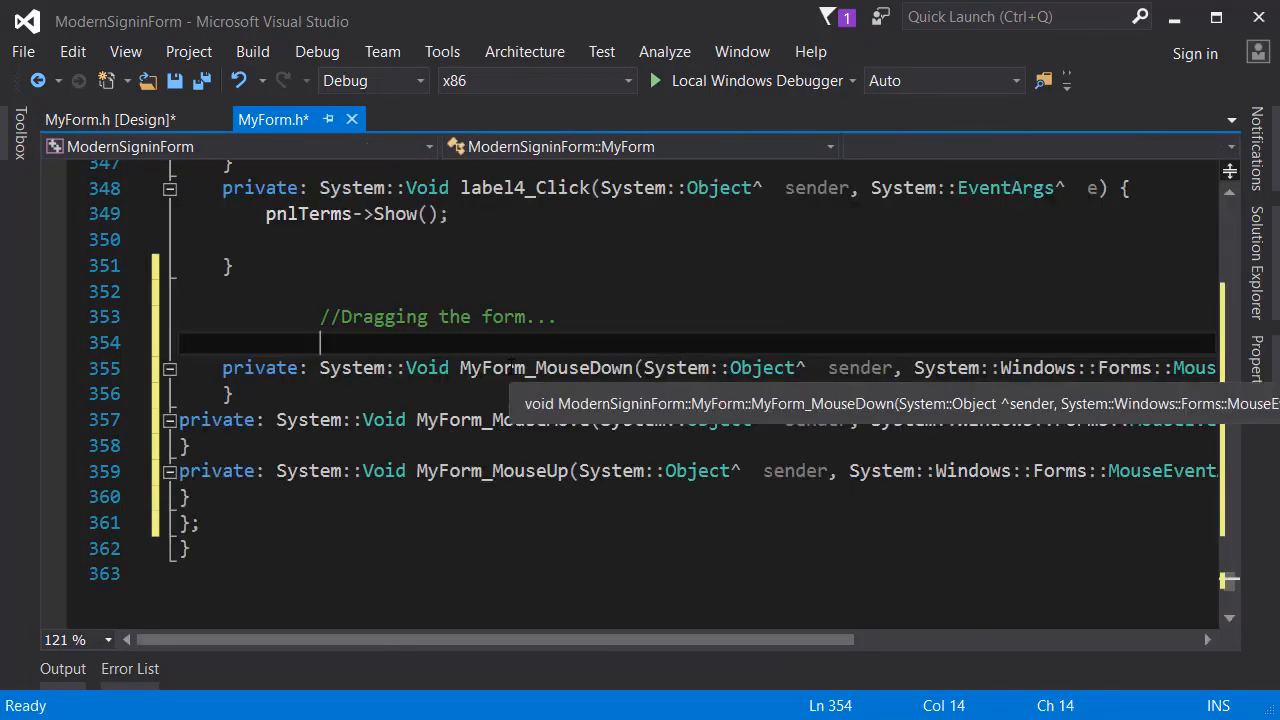
{"action": "type", "text": "bool dra"}
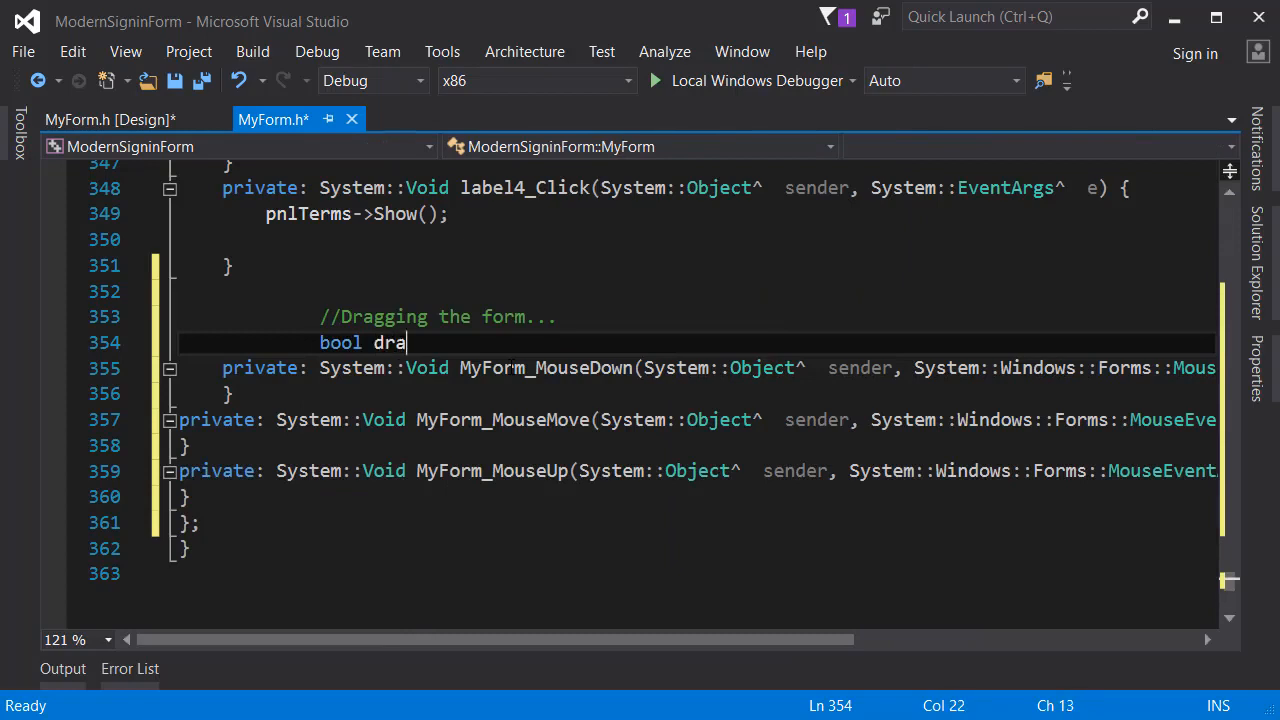
{"action": "type", "text": "gging;"}
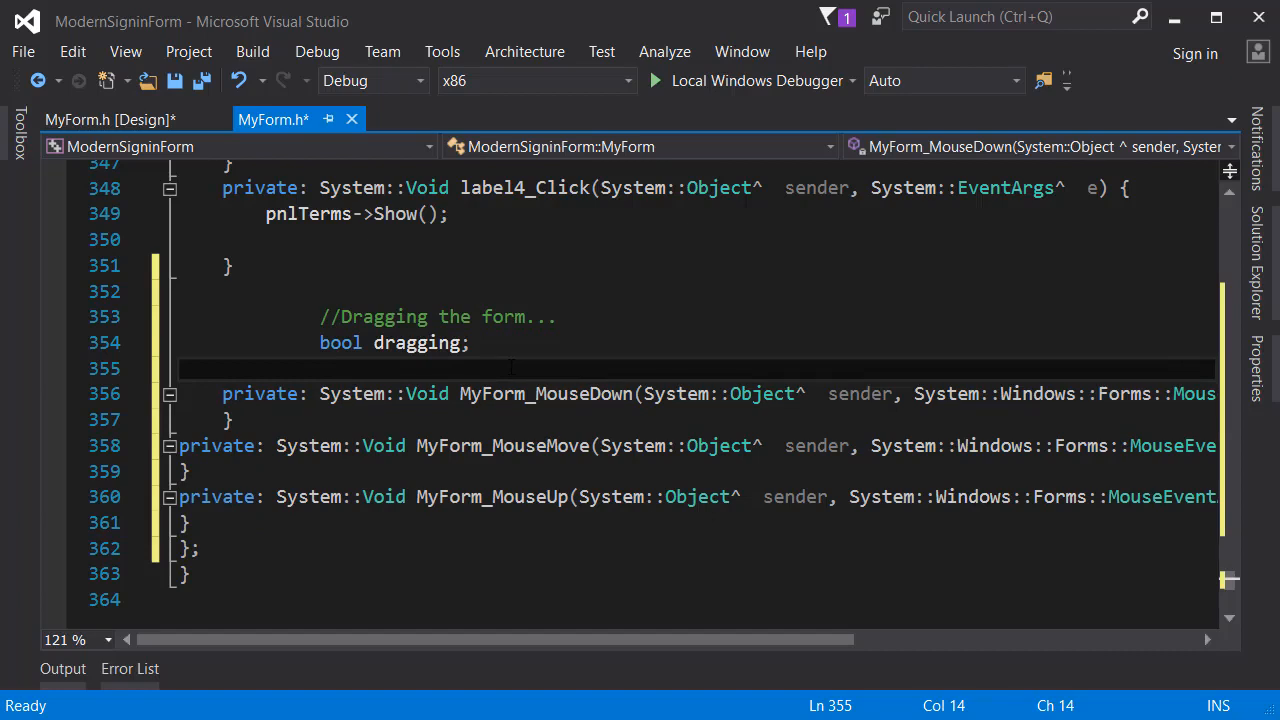
{"action": "type", "text": "Point"}
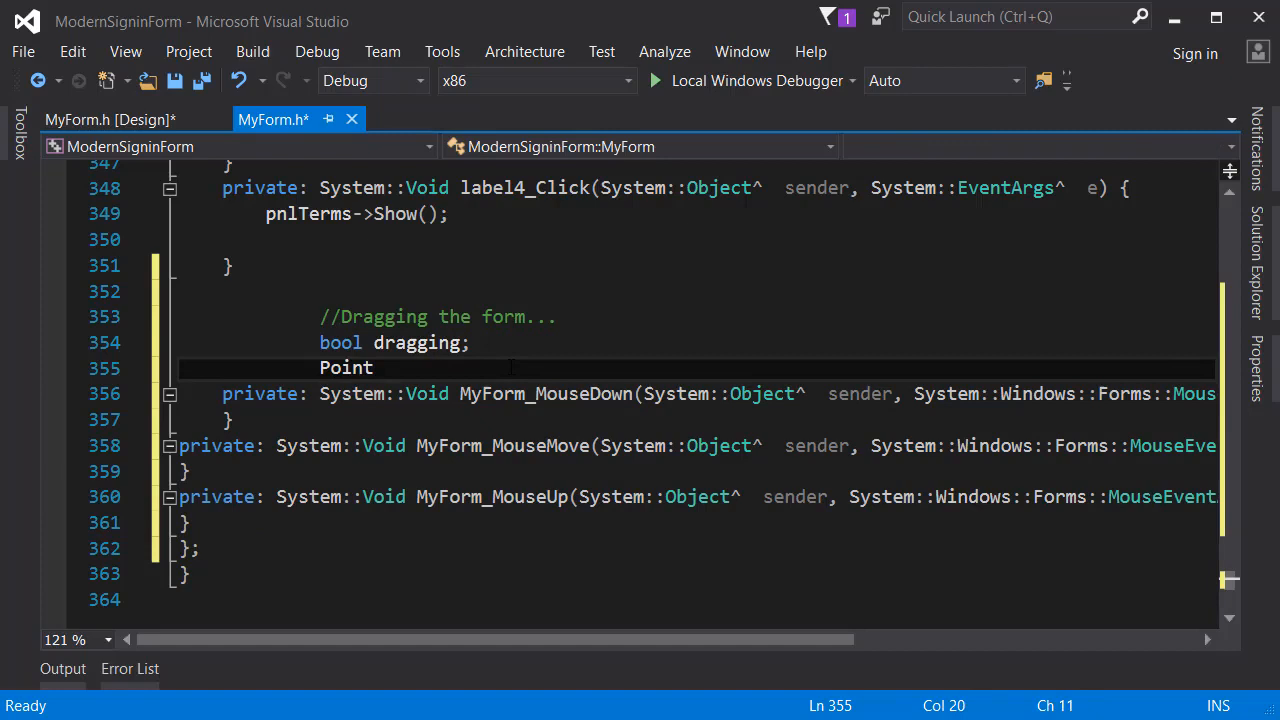
{"action": "type", "text": "offset;"}
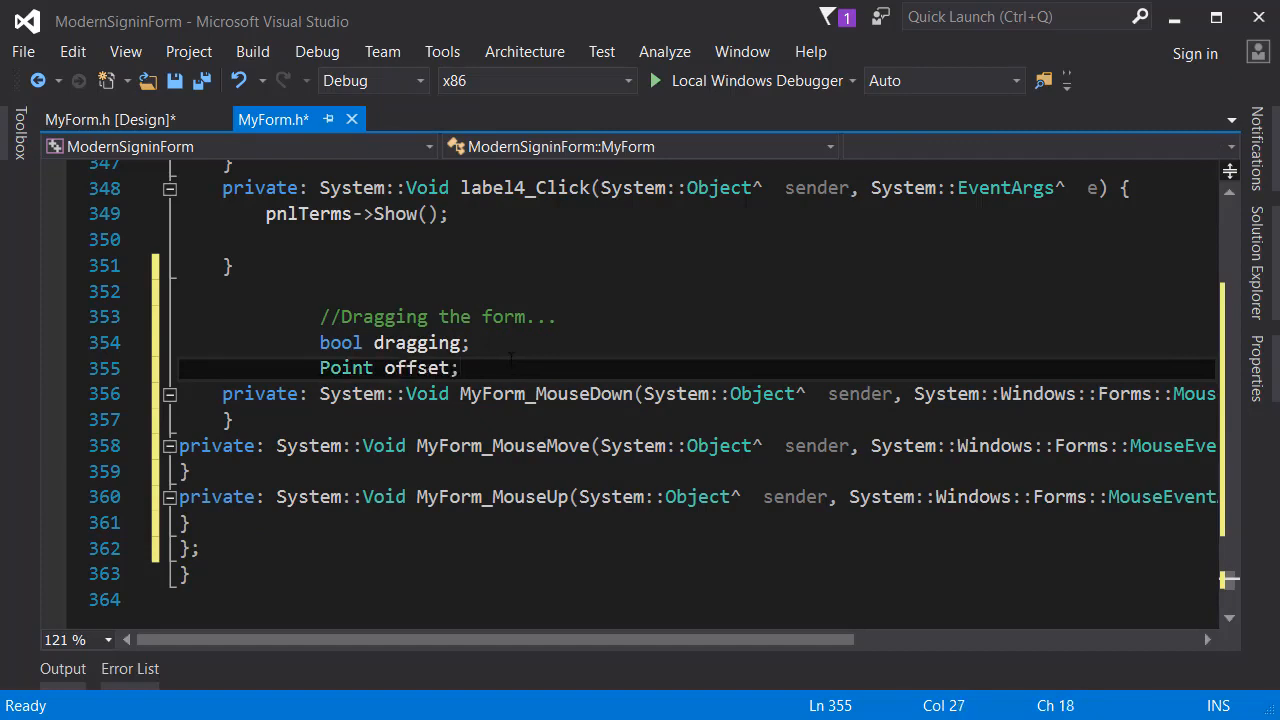
{"action": "double_click", "coordinate": [416, 342]}
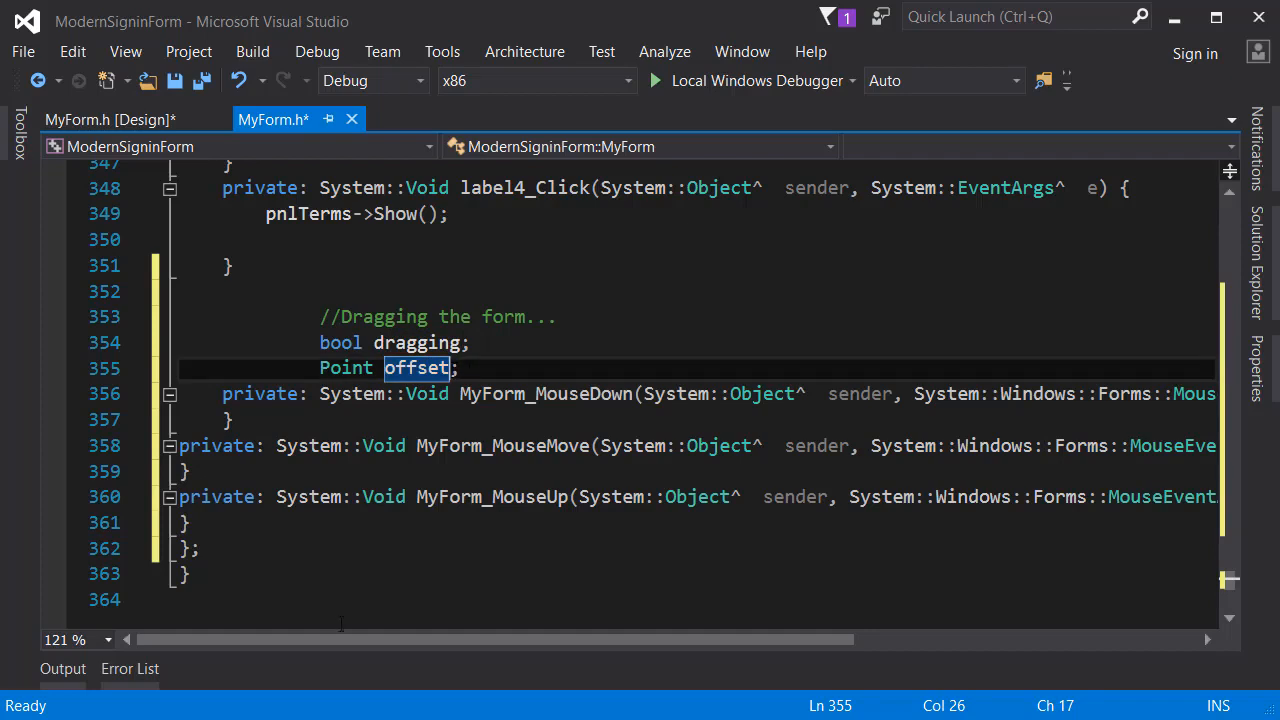
- Comment MouseDown as enabling drag and getting mouse position, and set dragging = true
{"action": "type", "text": "//enable dragging and"}
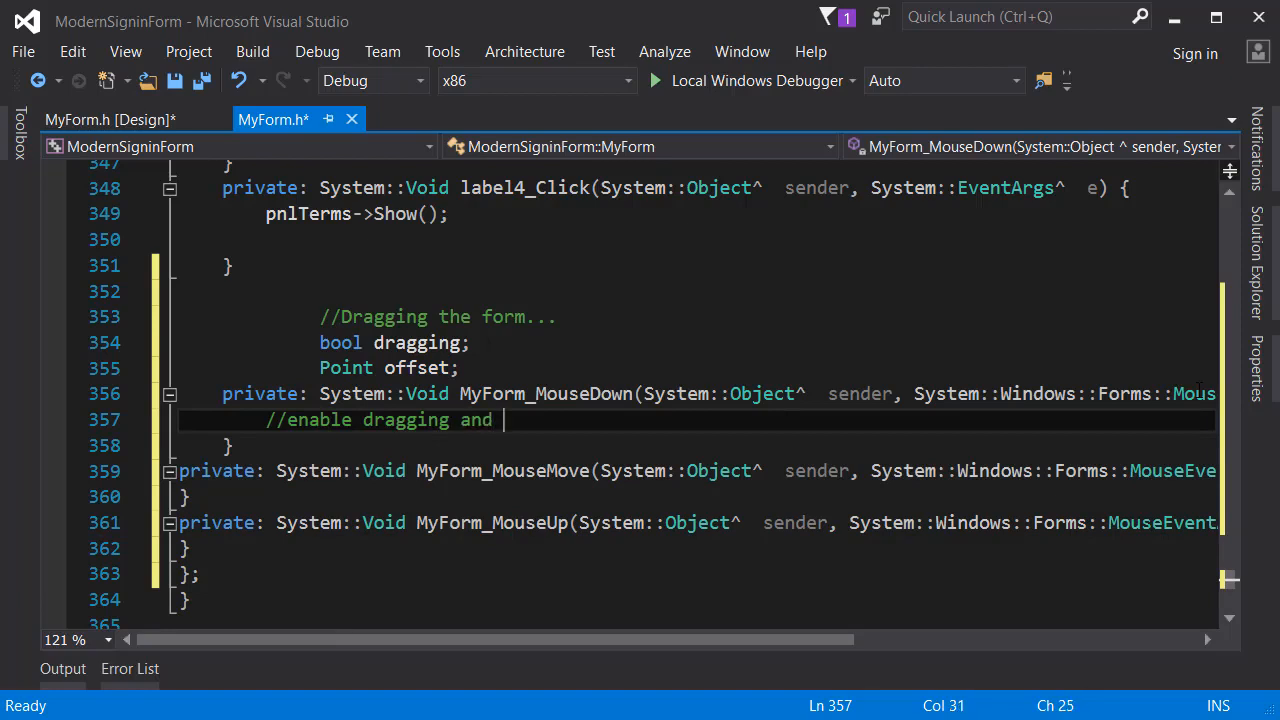
{"action": "type", "text": "get mouse pos"}
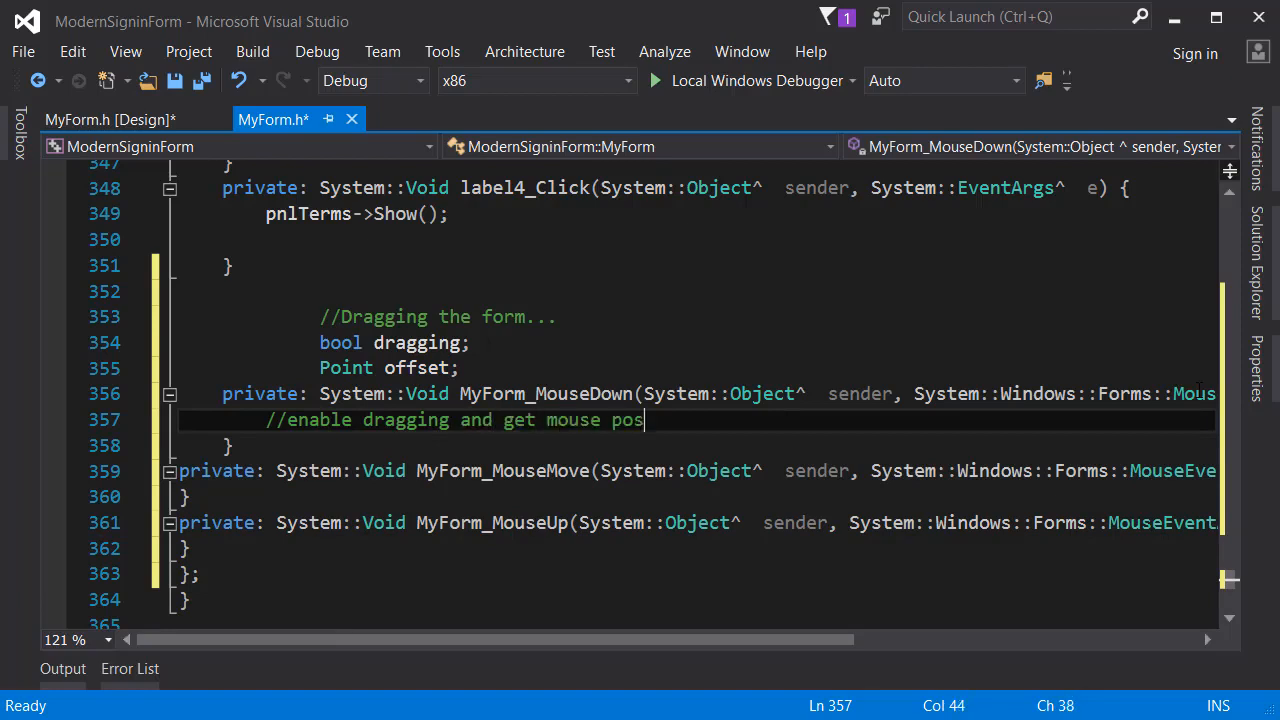
{"action": "type", "text": "ition"}
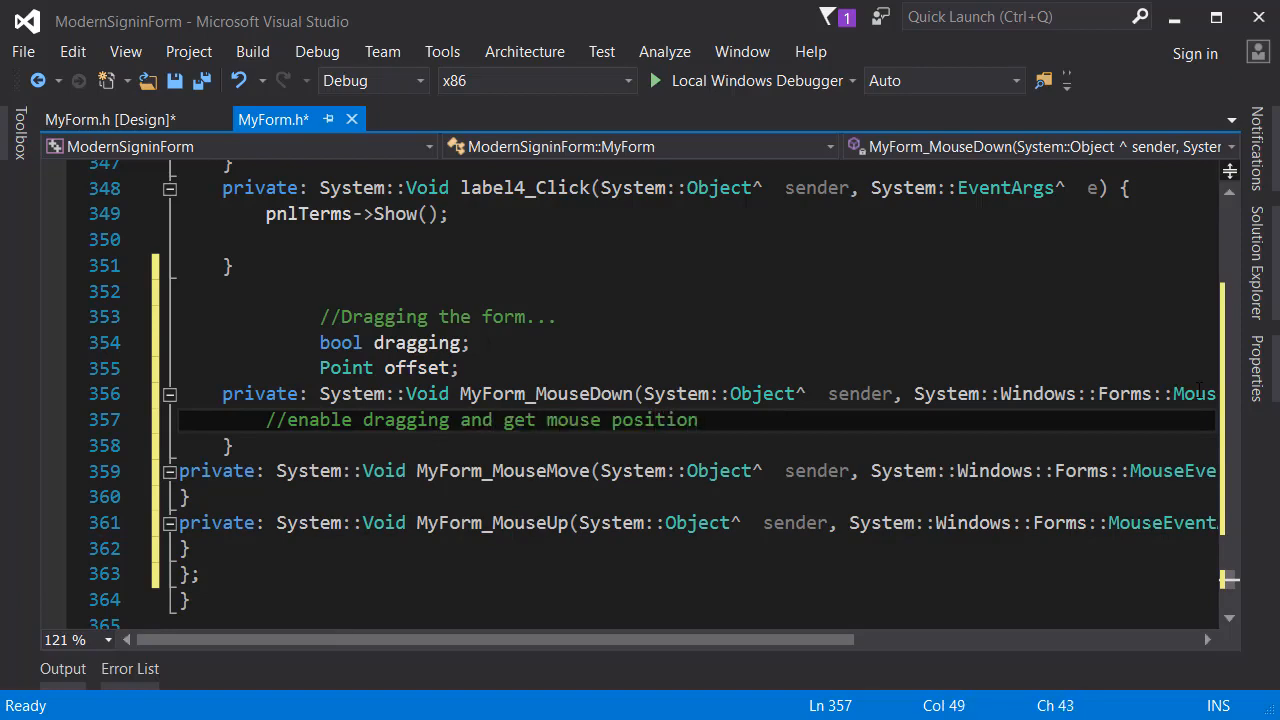
{"action": "type", "text": "draggin"}
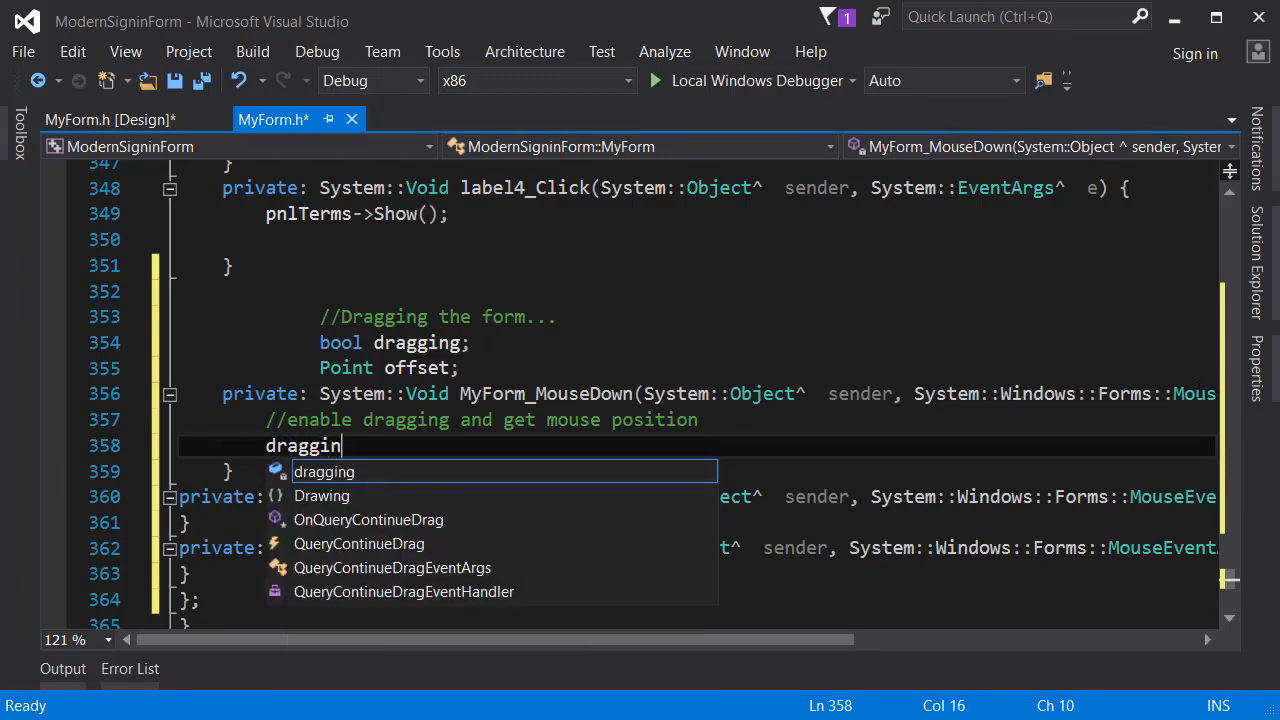
{"action": "type", "text": "="}
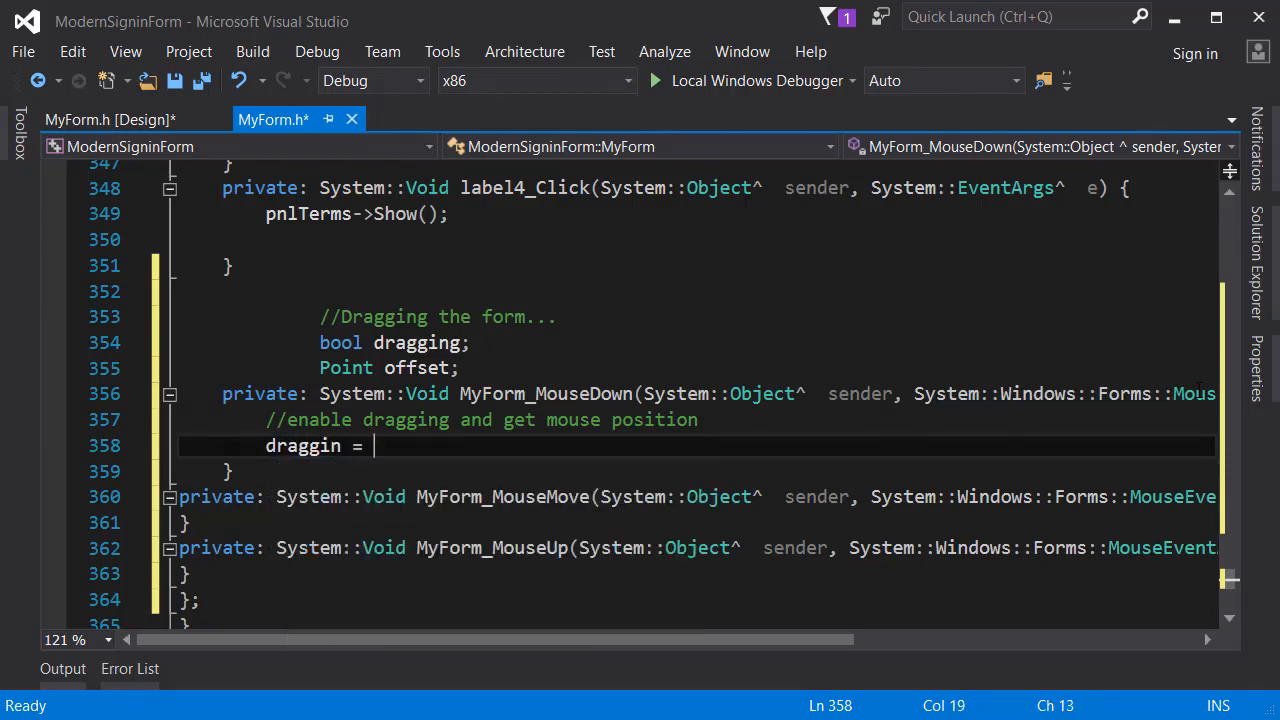
{"action": "type", "text": "true;"}
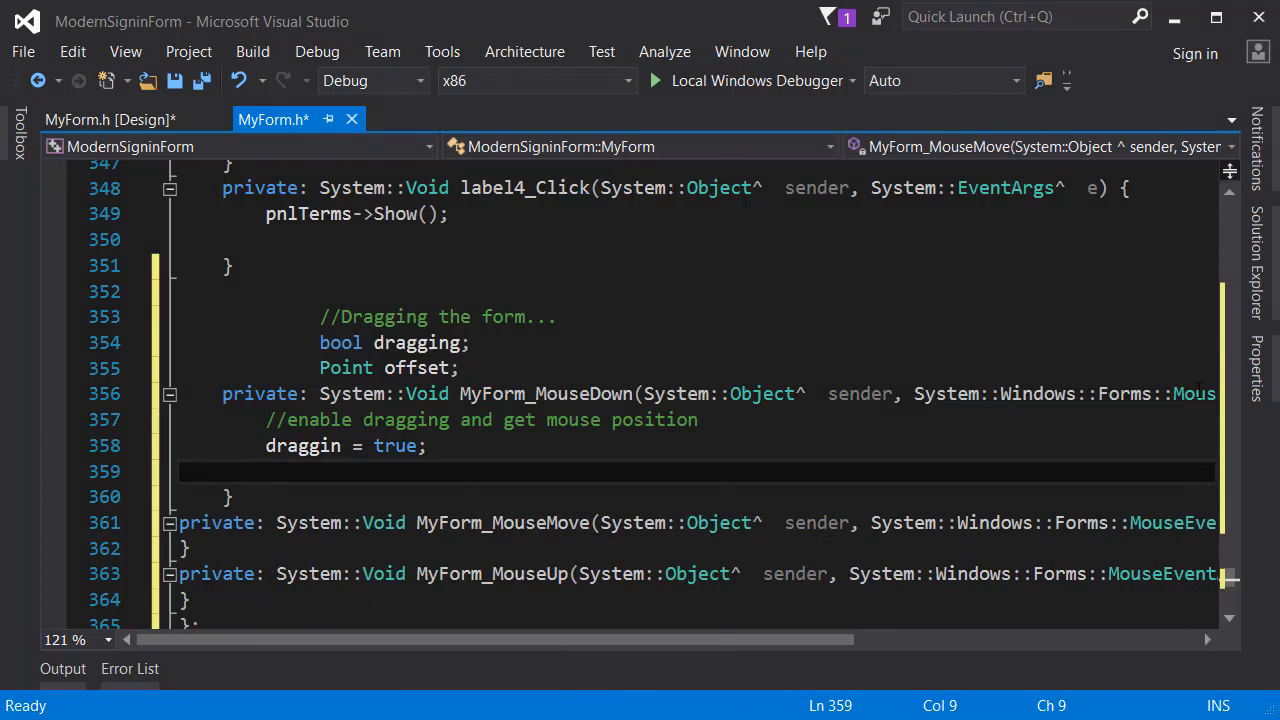
- Store the mouse position in offset.X = e->X (and offset.Y), then save MyForm.h
{"action": "type", "text": "offset."}
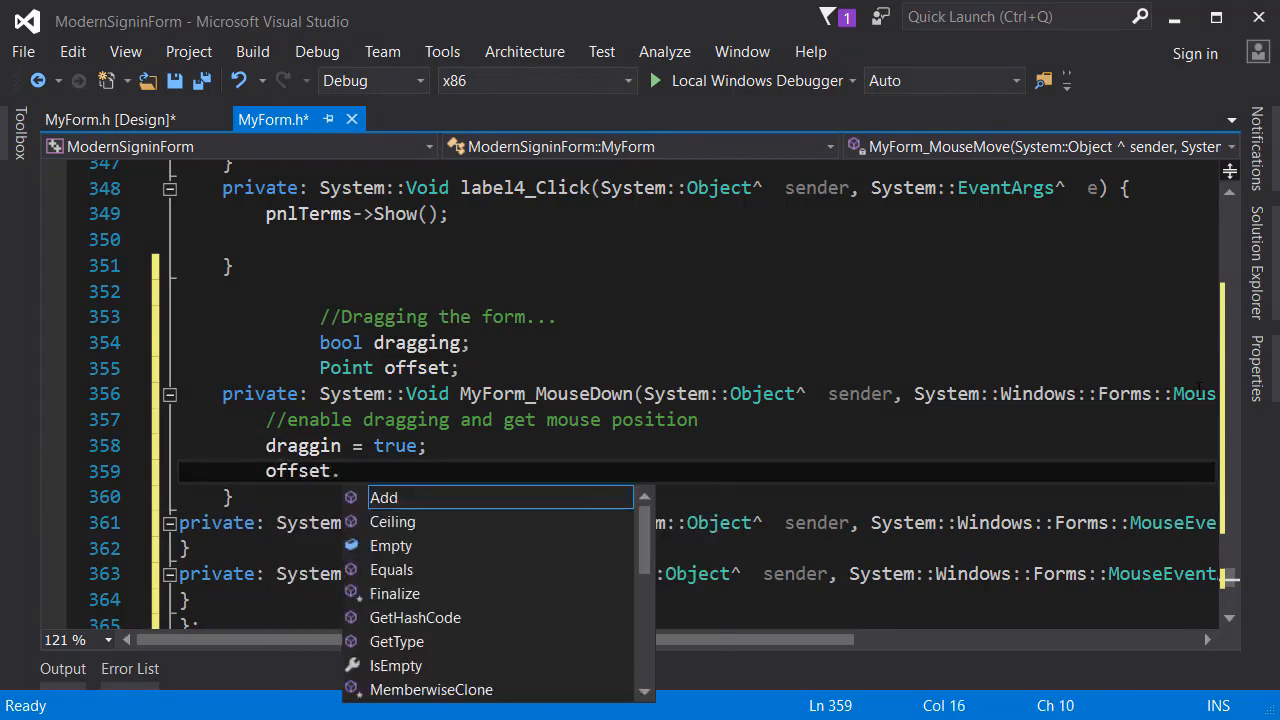
{"action": "type", "text": "X ="}
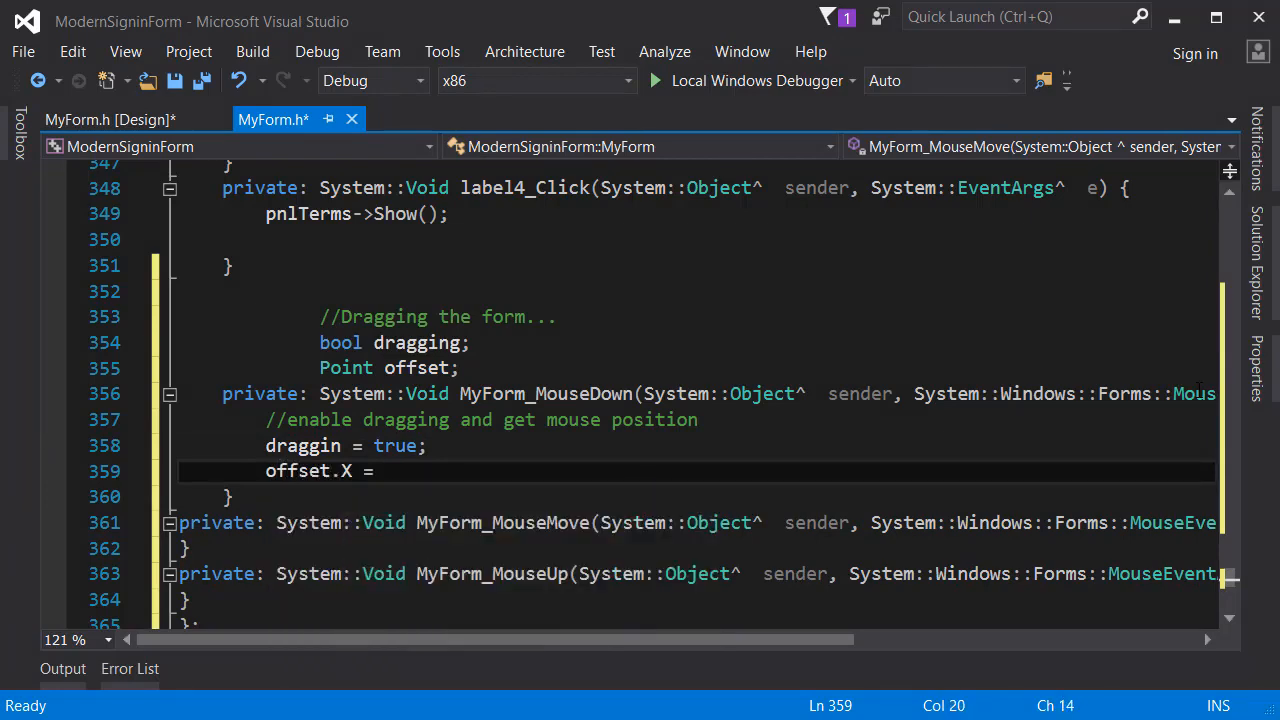
{"action": "type", "text": "h"}
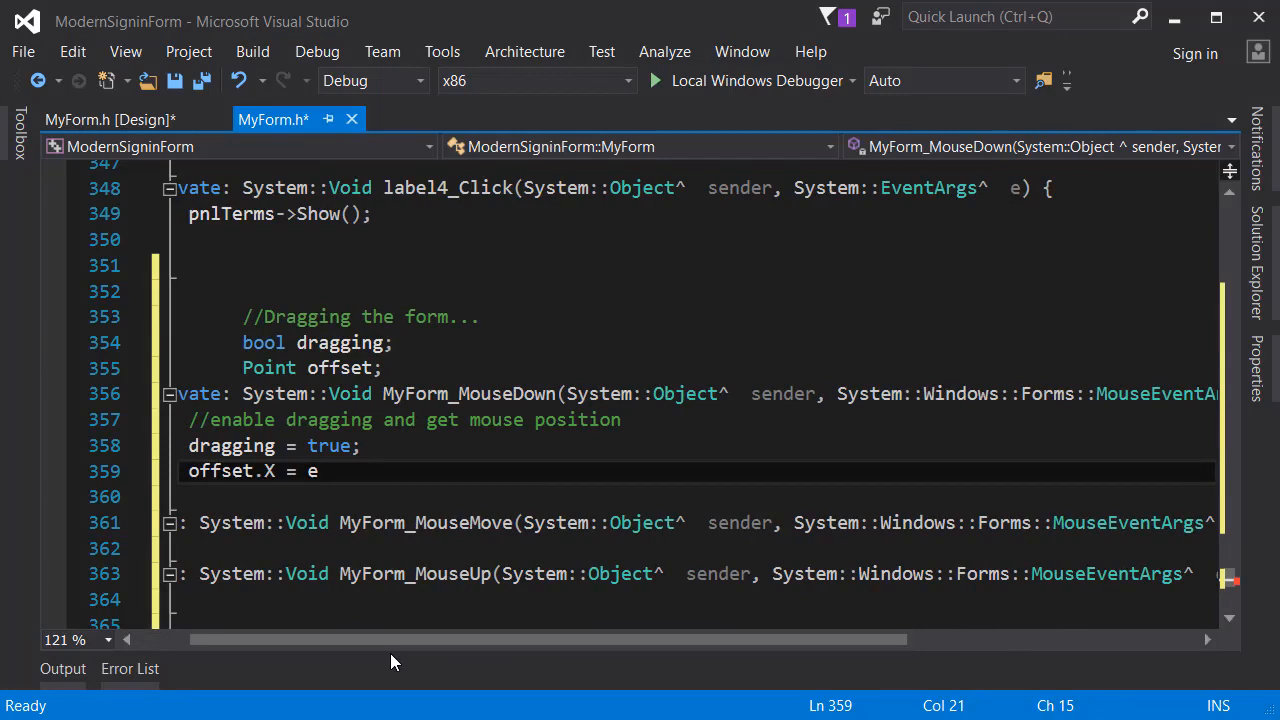
{"action": "scroll", "scroll_direction": "right", "scroll_amount": 3}
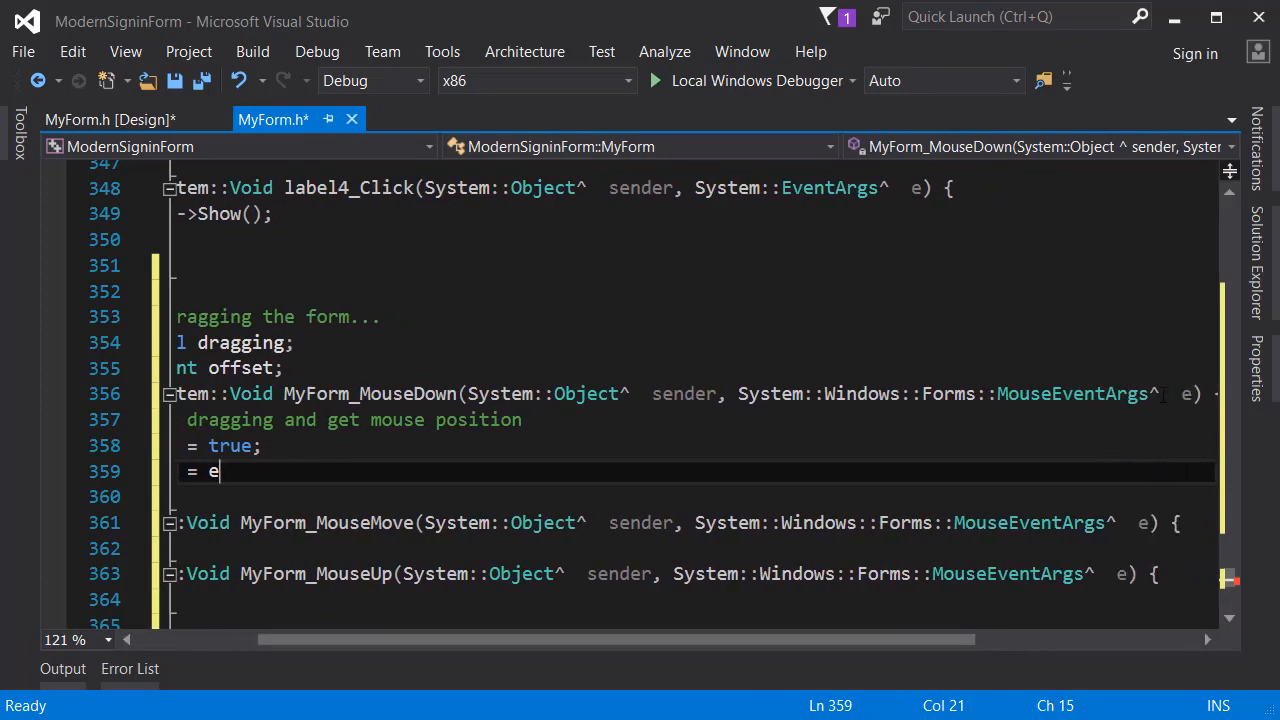
{"action": "double_click", "coordinate": [214, 472]}
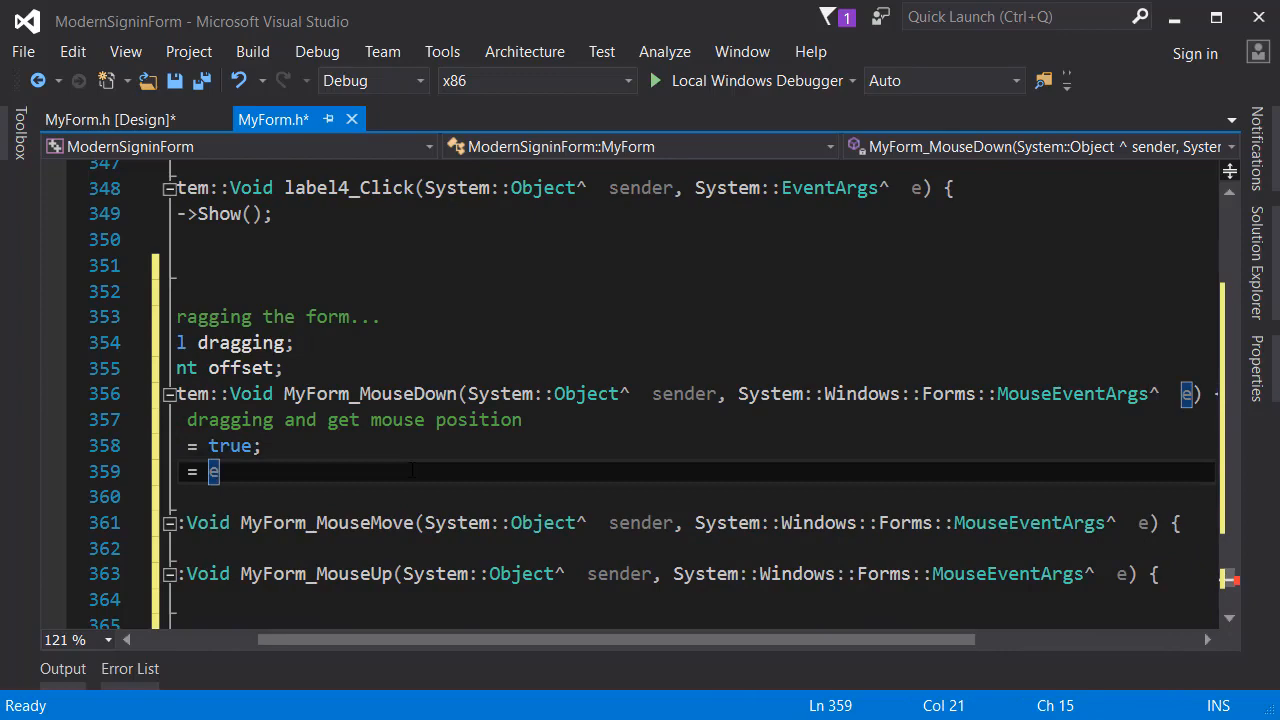
{"action": "type", "text": "->X;"}
{"action": "left_click", "coordinate": [696, 496]}
{"action": "type", "text": "offset.Y = e->Y;"}
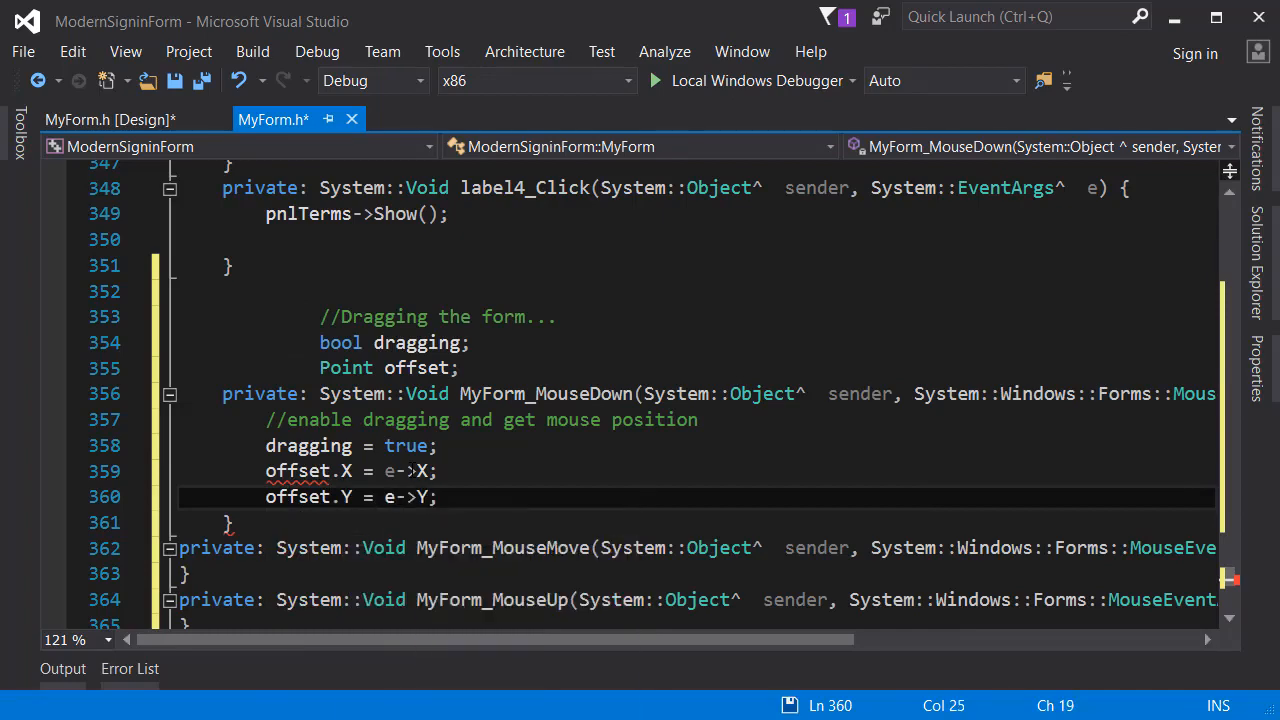
{"action": "key", "text": "ctrl+s"}
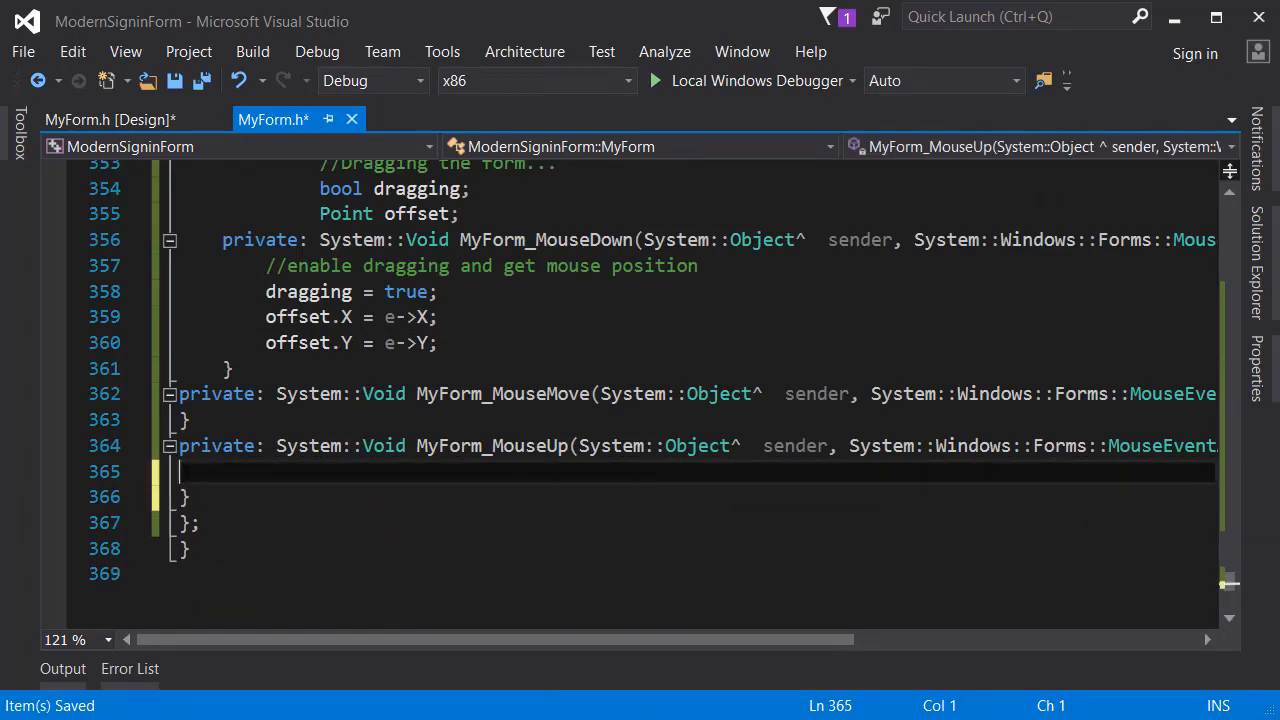
- Add a 'disable dragging' comment for MouseUp and an if (dragging) check in MouseMove
{"action": "type", "text": "//disable"}
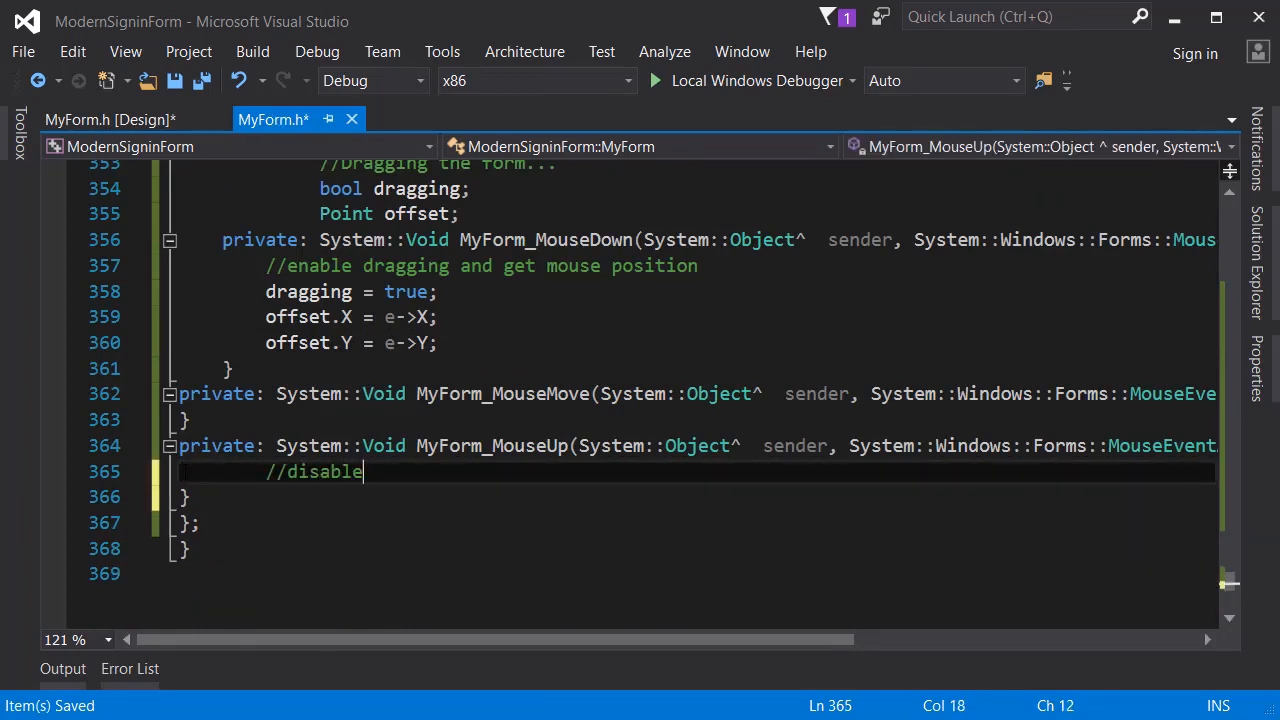
{"action": "type", "text": "dragginh"}
{"action": "type", "text": "//check whether able to move"}
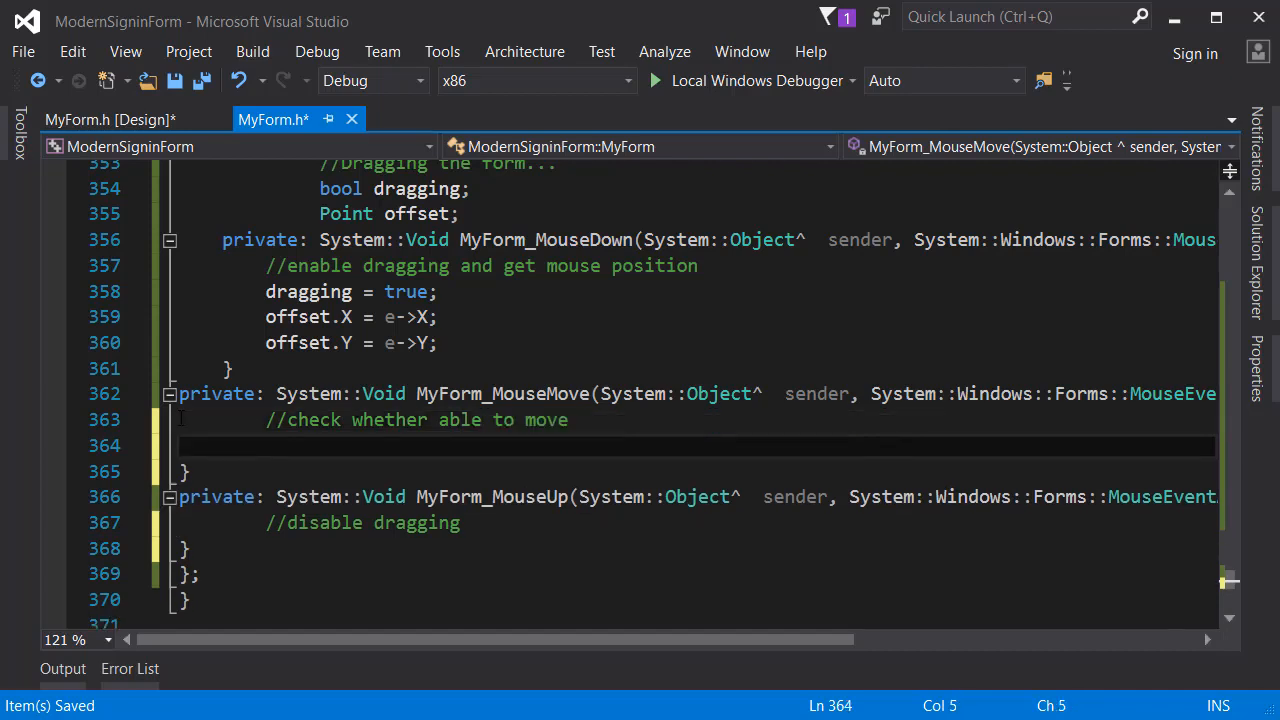
{"action": "type", "text": "if (true)"}
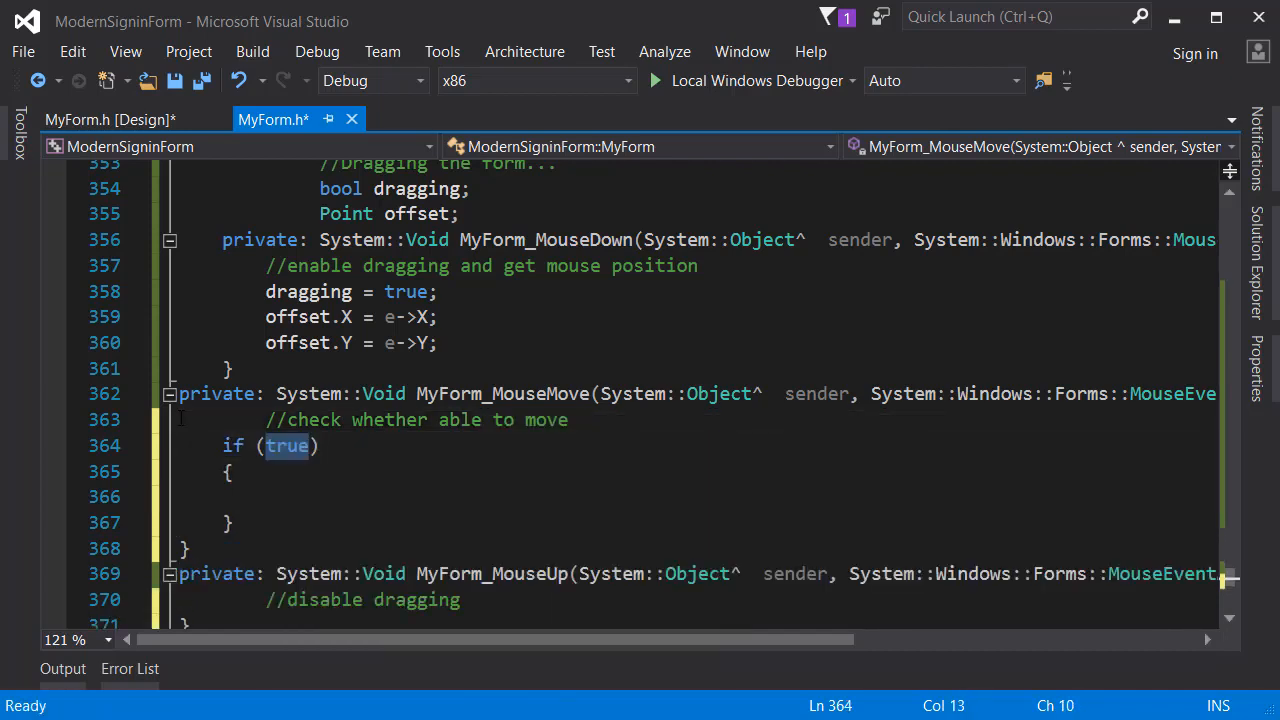
{"action": "type", "text": "dragging"}
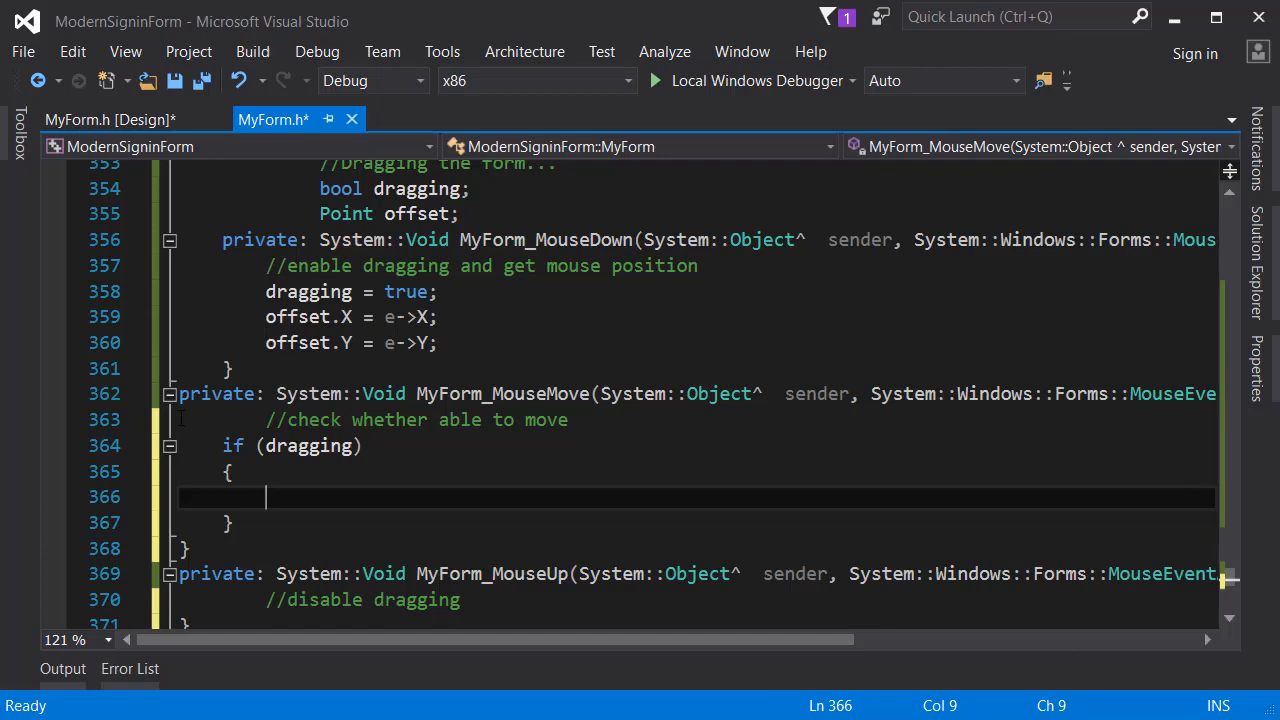
- Compute Point currentScreenPosition = PointToScreen(Point(e->X, e->Y)) inside the if block
{"action": "type", "text": "Point currentScr"}
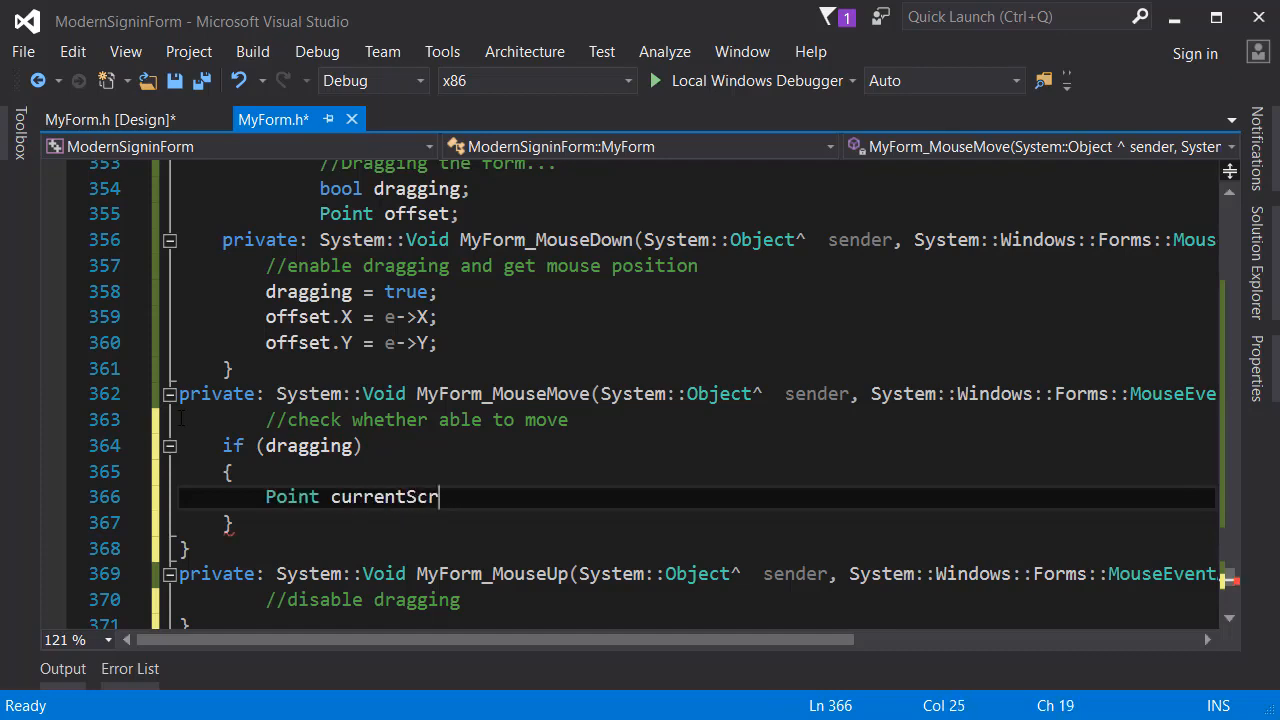
{"action": "type", "text": "eenPosition"}
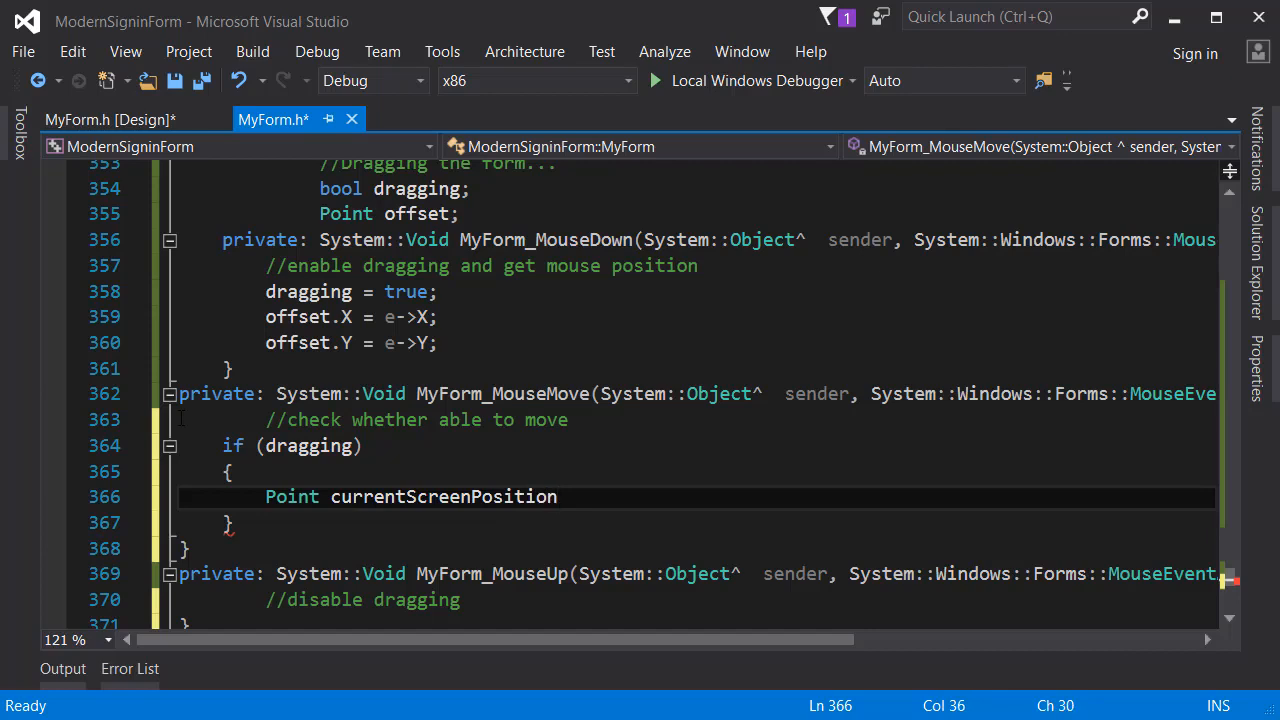
{"action": "type", "text": "="}
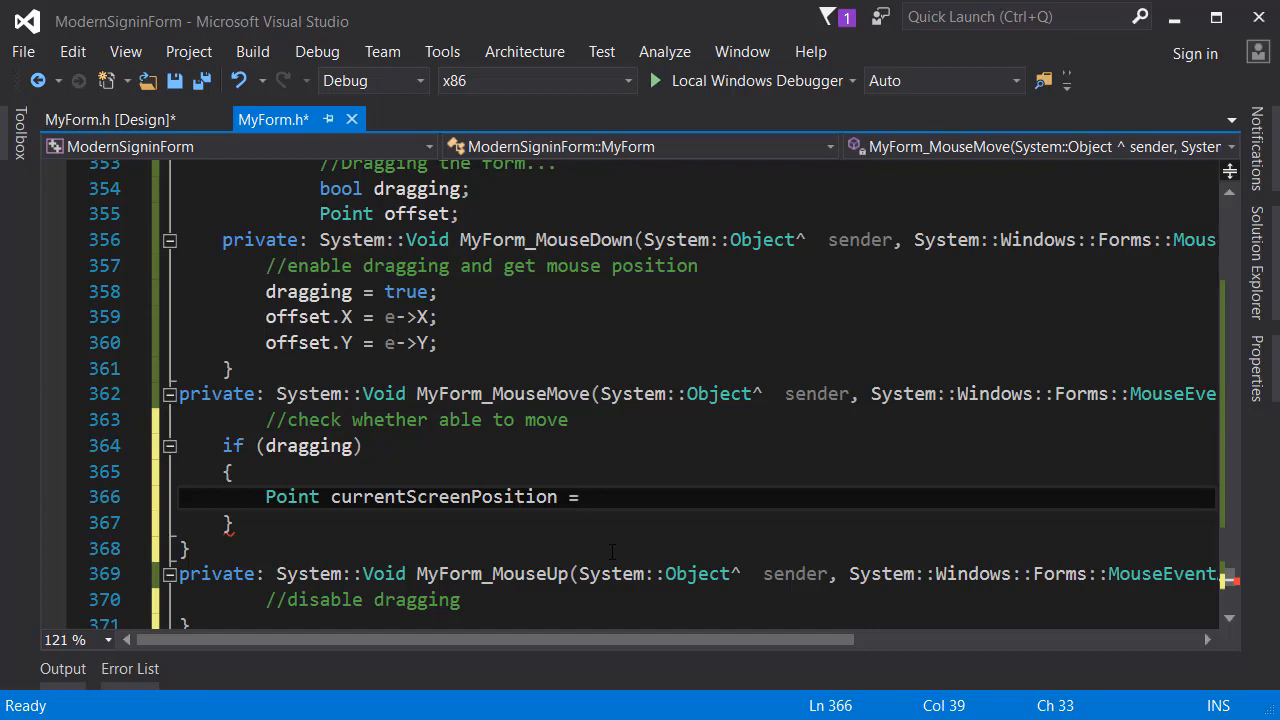
{"action": "type", "text": "Pointto"}
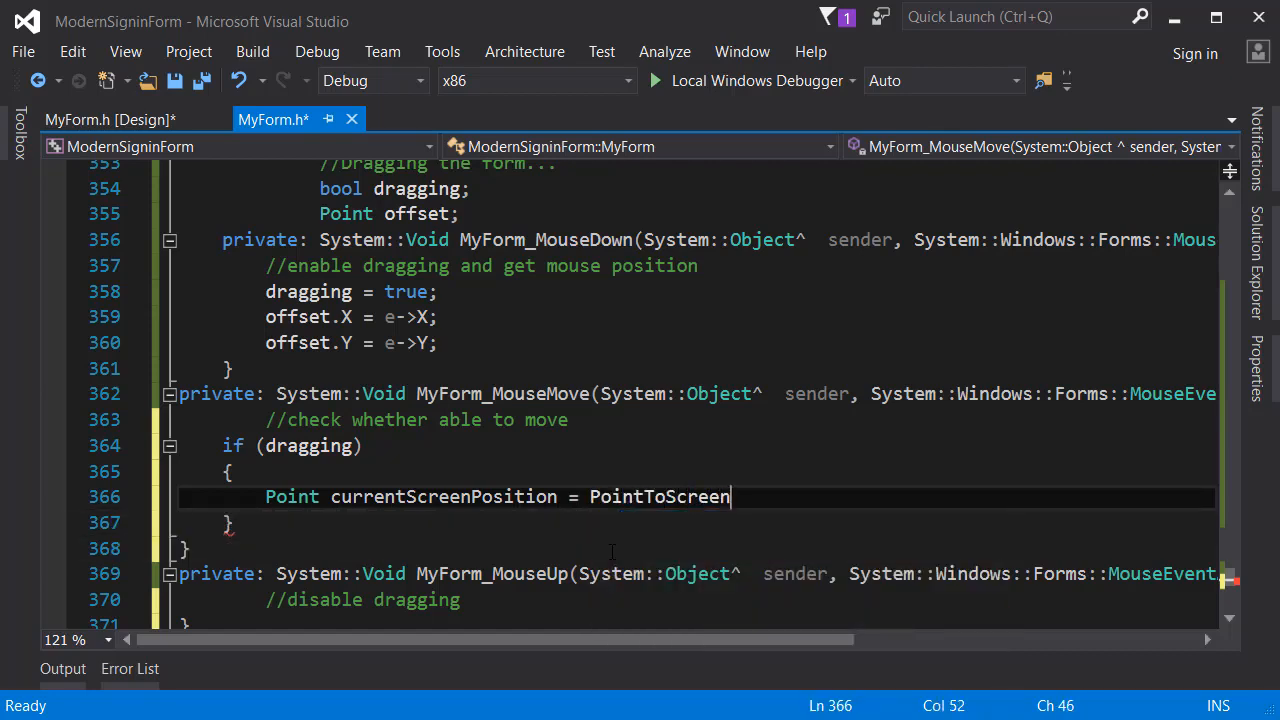
{"action": "double_click", "coordinate": [660, 496]}
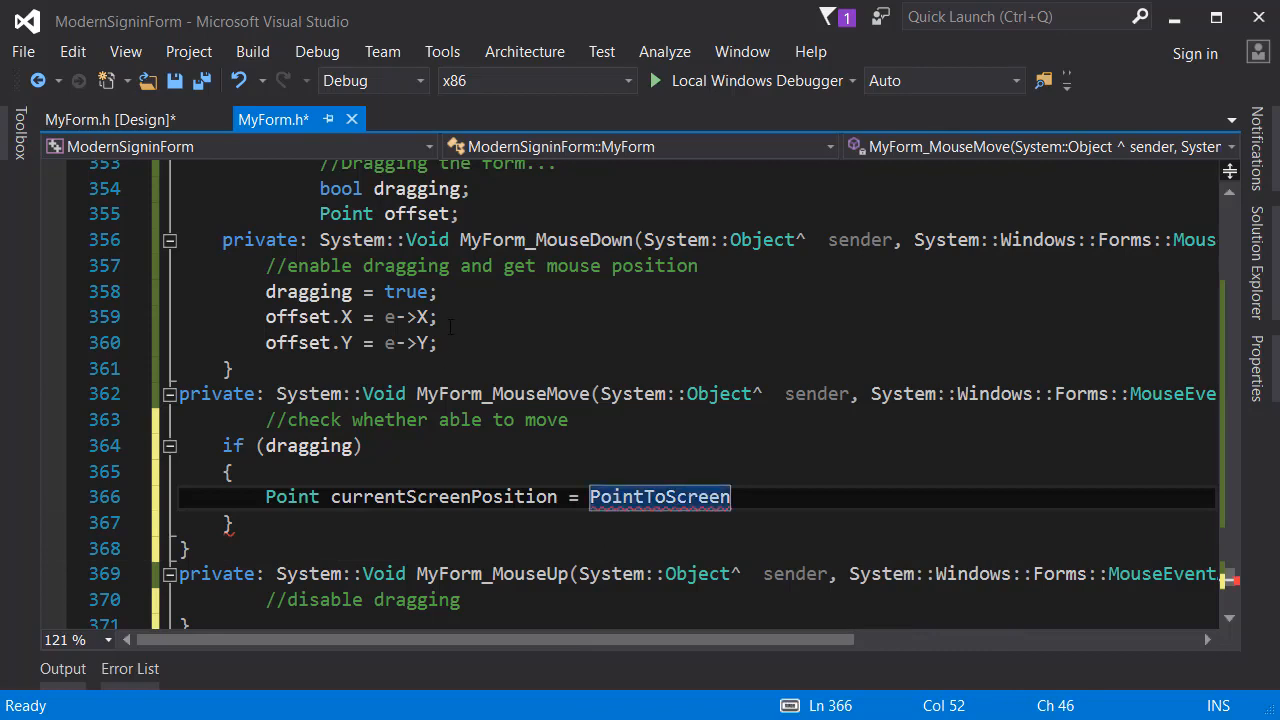
{"action": "left_click", "coordinate": [436, 342]}
{"action": "type", "text": "(Point("}
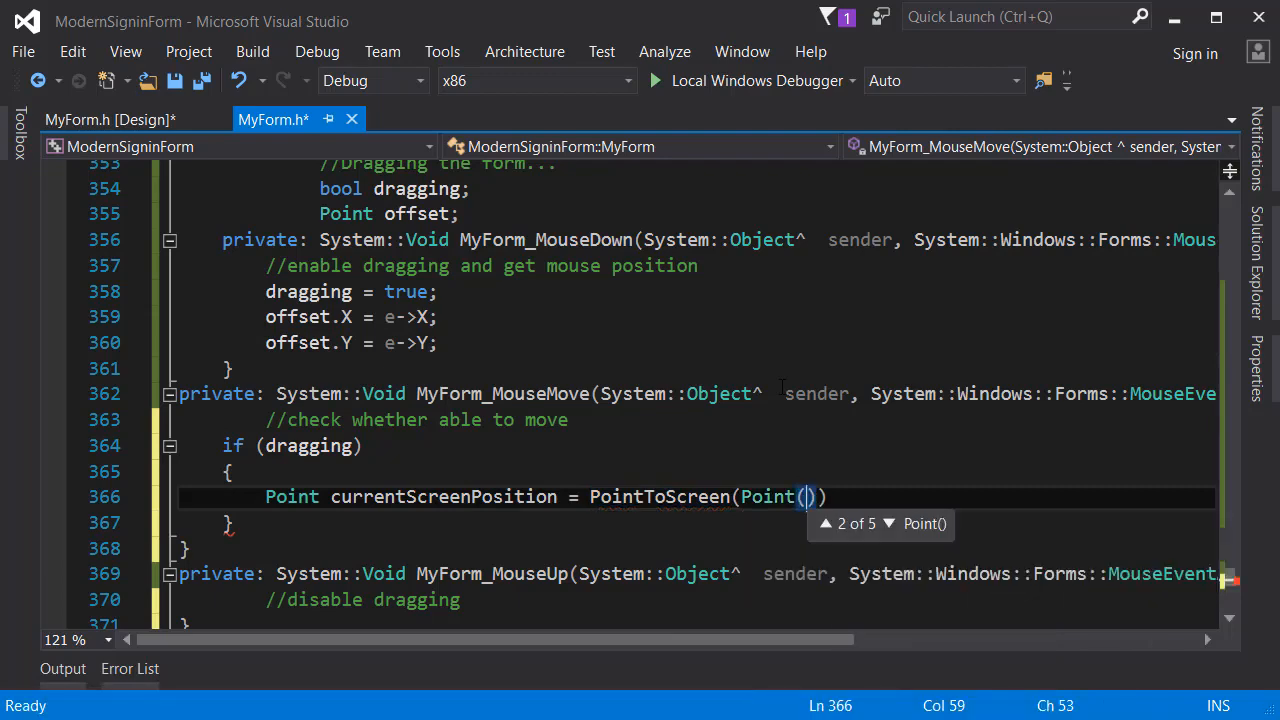
{"action": "type", "text": "e"}
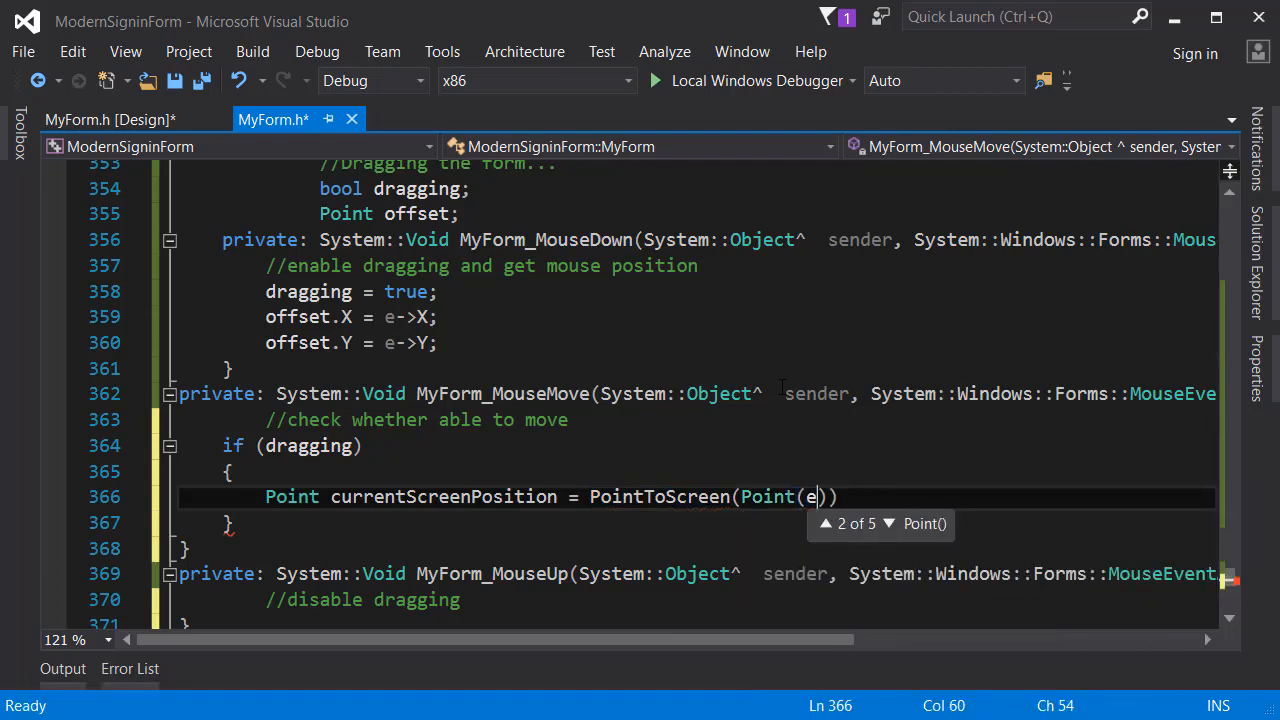
{"action": "type", "text": "->X,e-"}
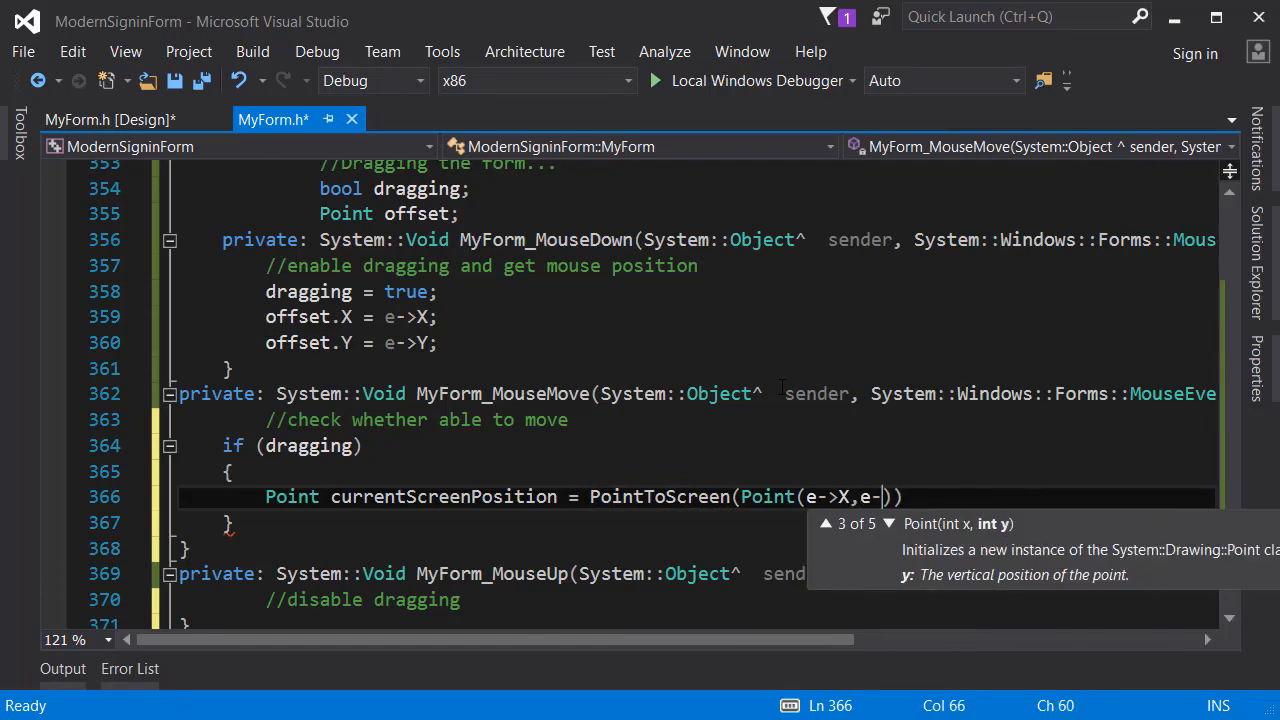
{"action": "type", "text": ">Y"}
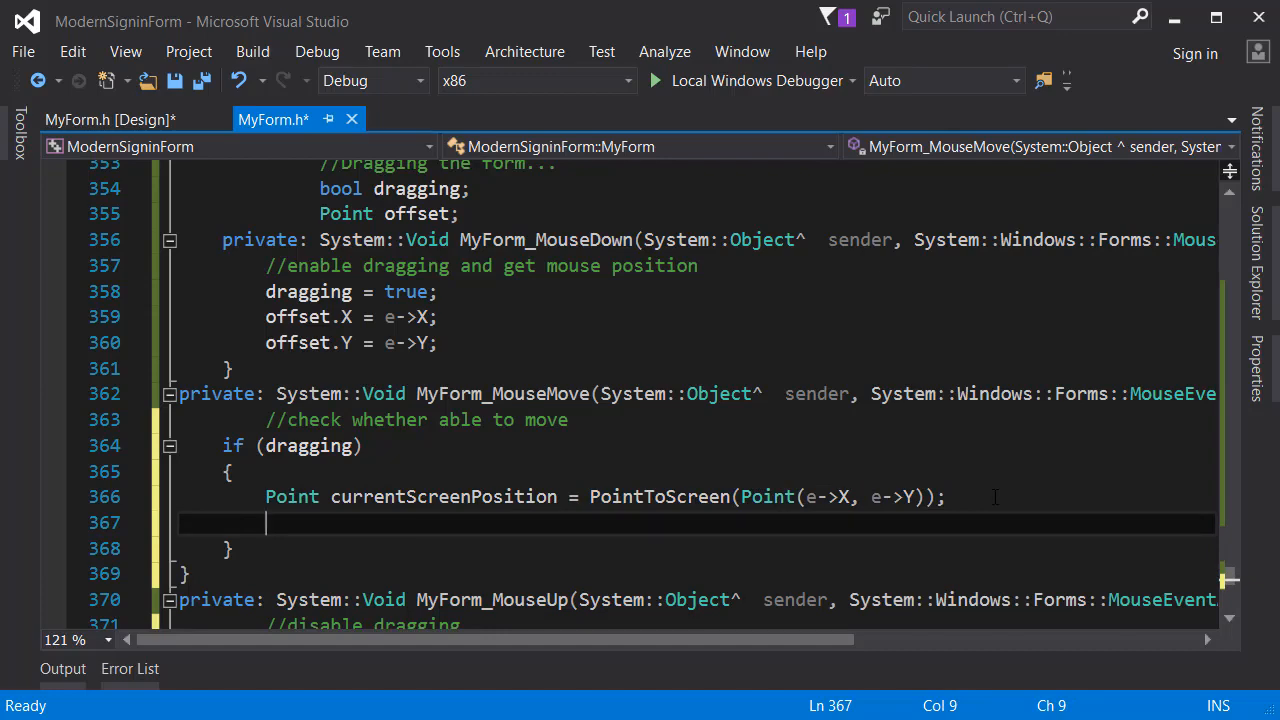
- Assign Location = currentScreenPosition while dragging
{"action": "type", "text": "Location"}
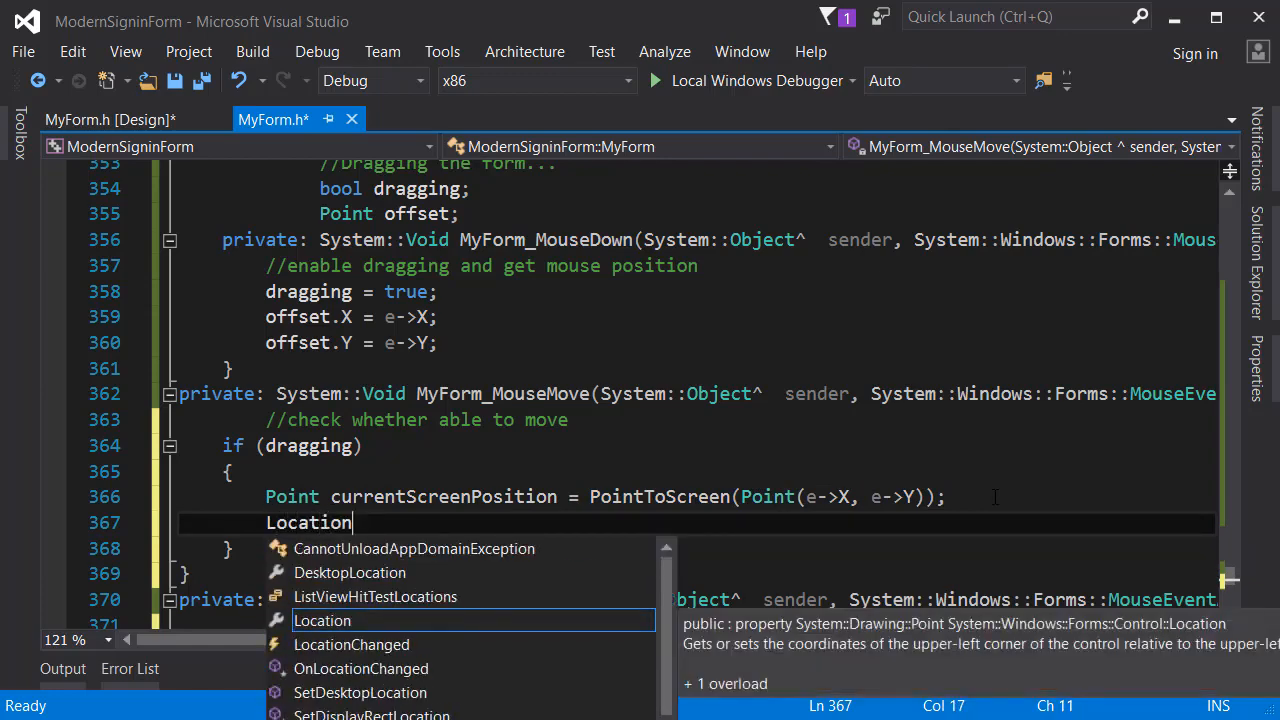
{"action": "type", "text": "= curretn"}
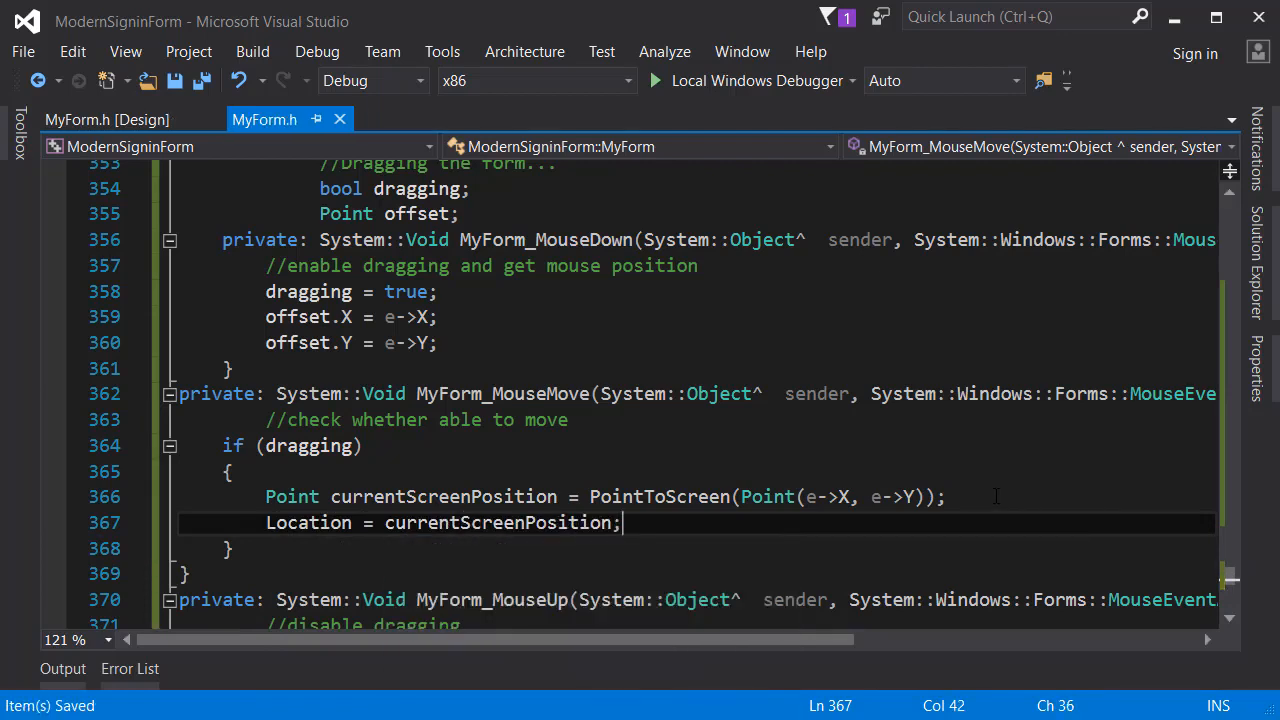
{"action": "double_click", "coordinate": [308, 522]}
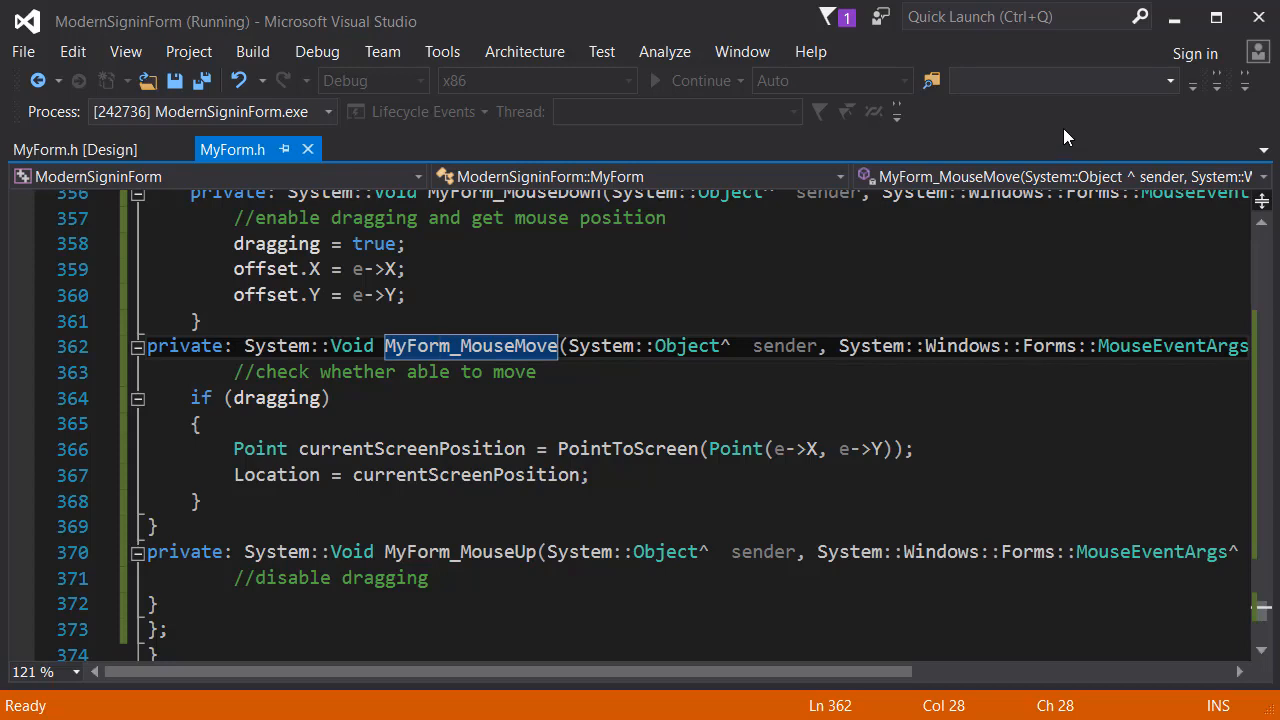
{"action": "mouse_move", "coordinate": [936, 464]}
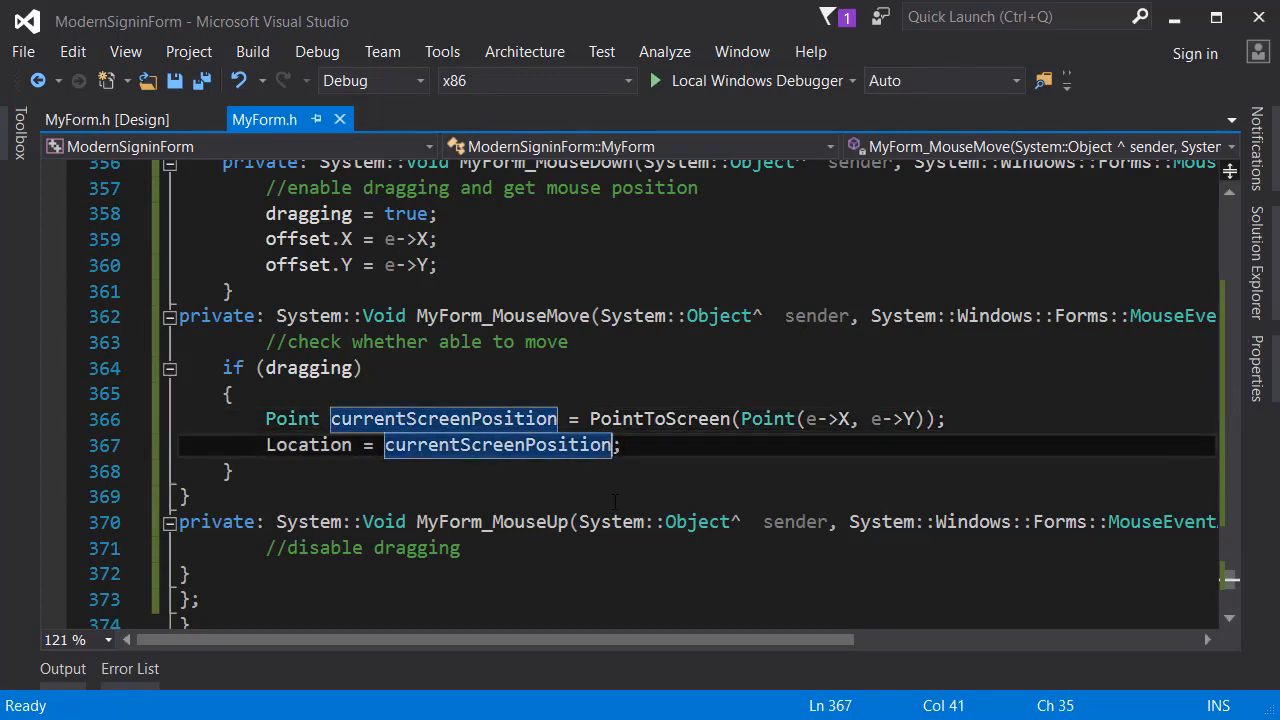
- Make Location = Point(currentScreenPosition.X - offset.X, currentScreenPosition.Y - offset.Y) and begin dragging = false in MouseUp
{"action": "type", "text": "."}
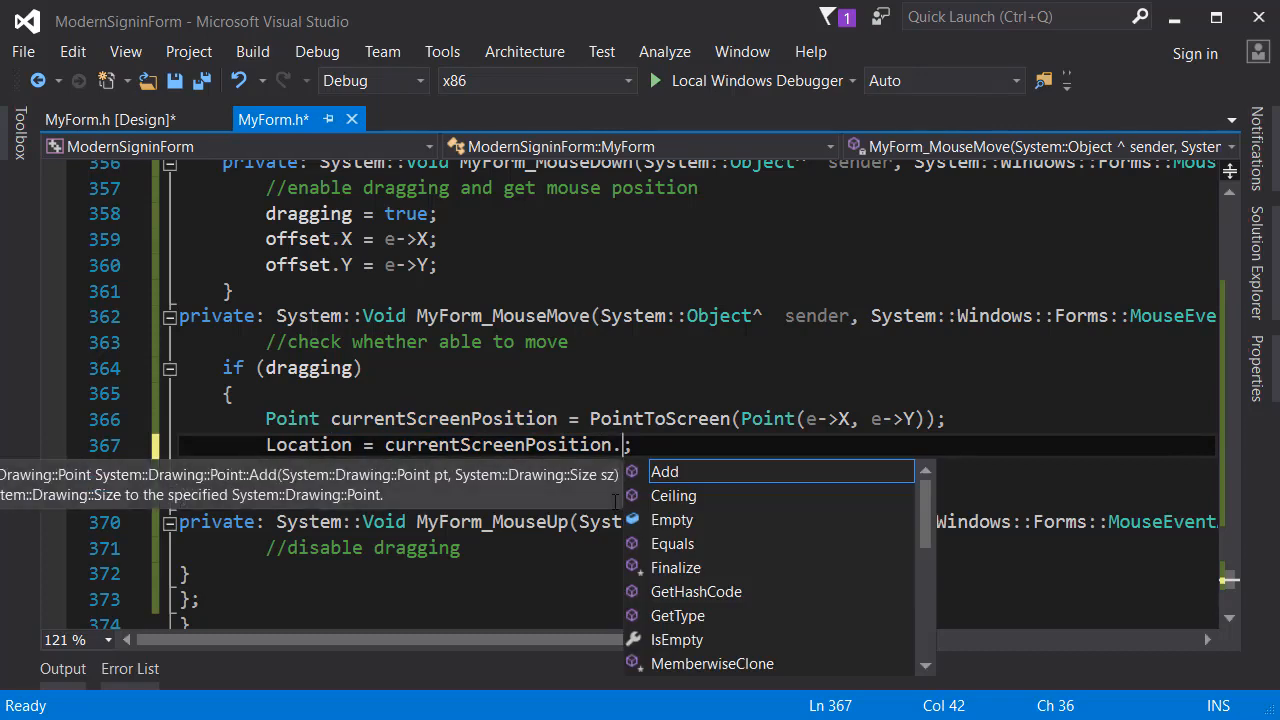
{"action": "type", "text": "X -"}
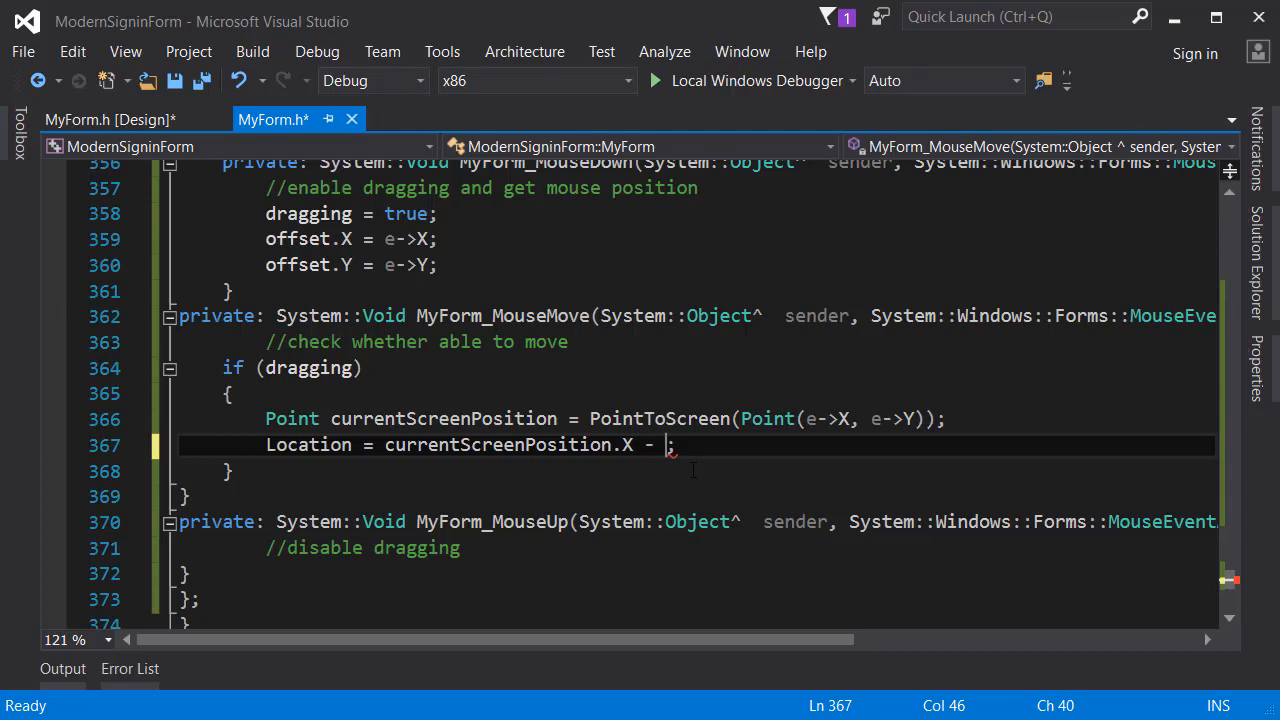
{"action": "type", "text": "offset"}
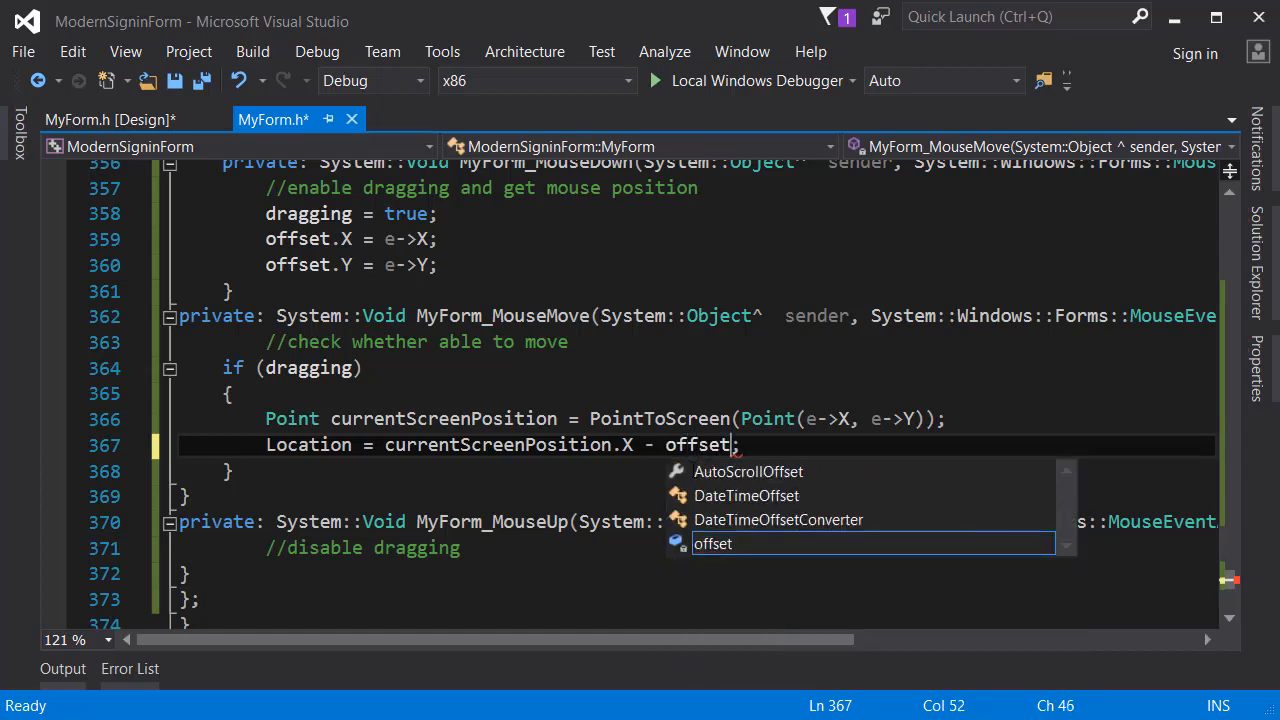
{"action": "type", "text": ".X, current"}
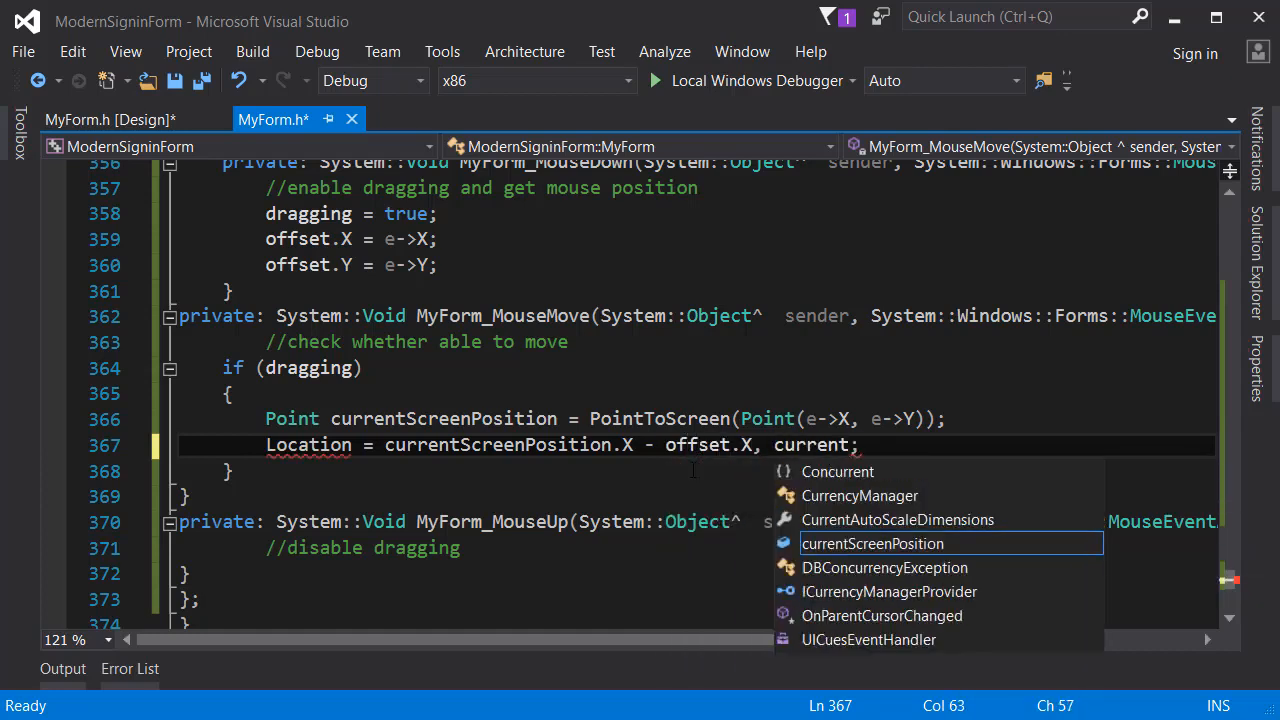
{"action": "type", "text": "currentScreenPosition."}
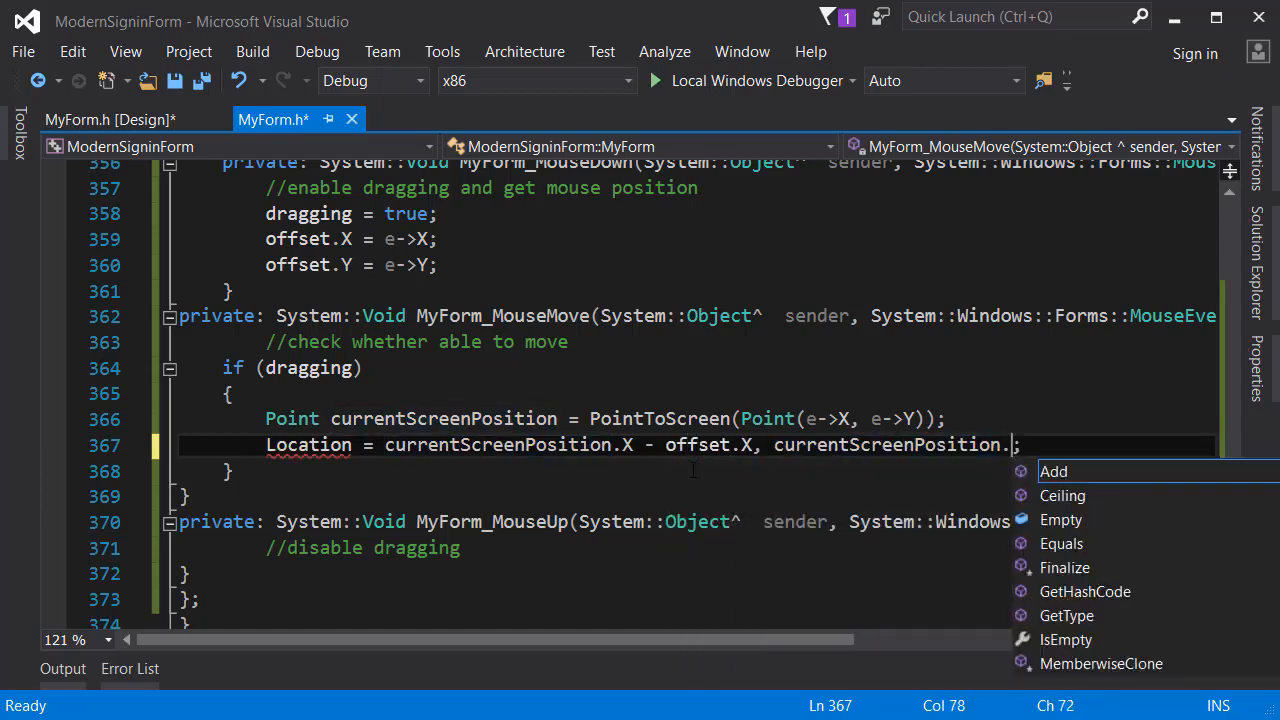
{"action": "type", "text": "Y - offset.Y);"}
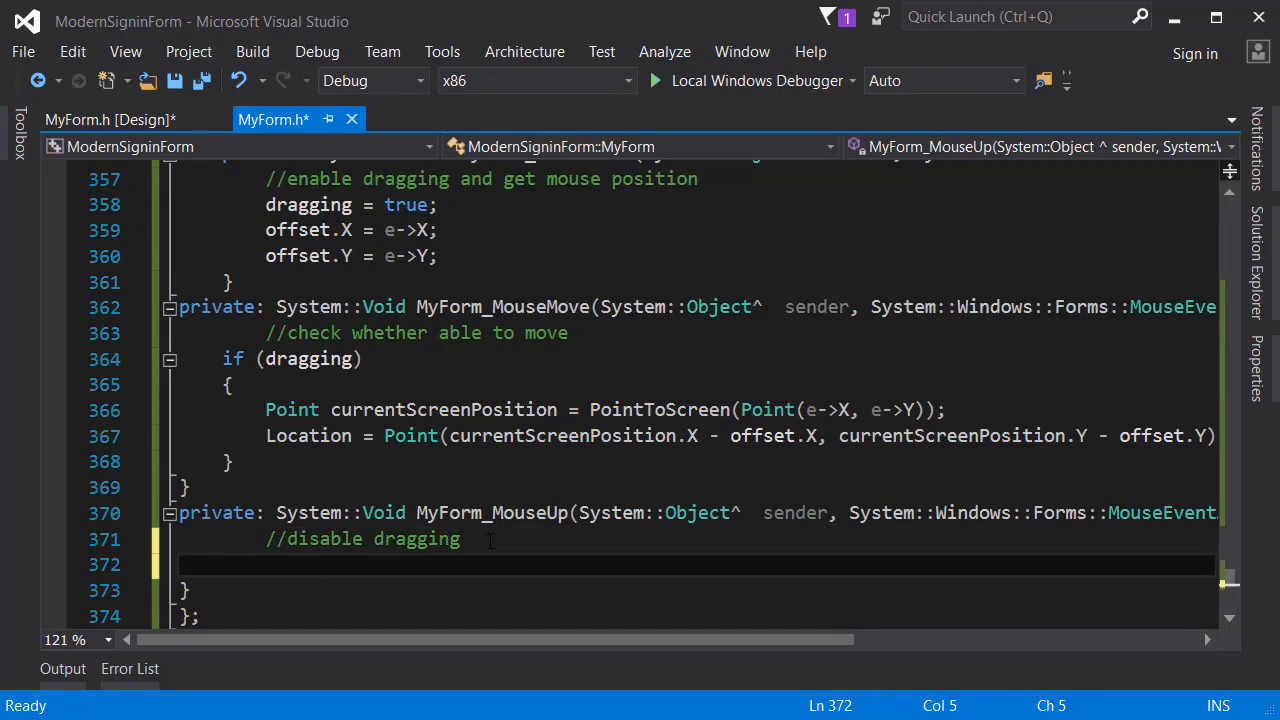
{"action": "type", "text": "draggin = false;"}
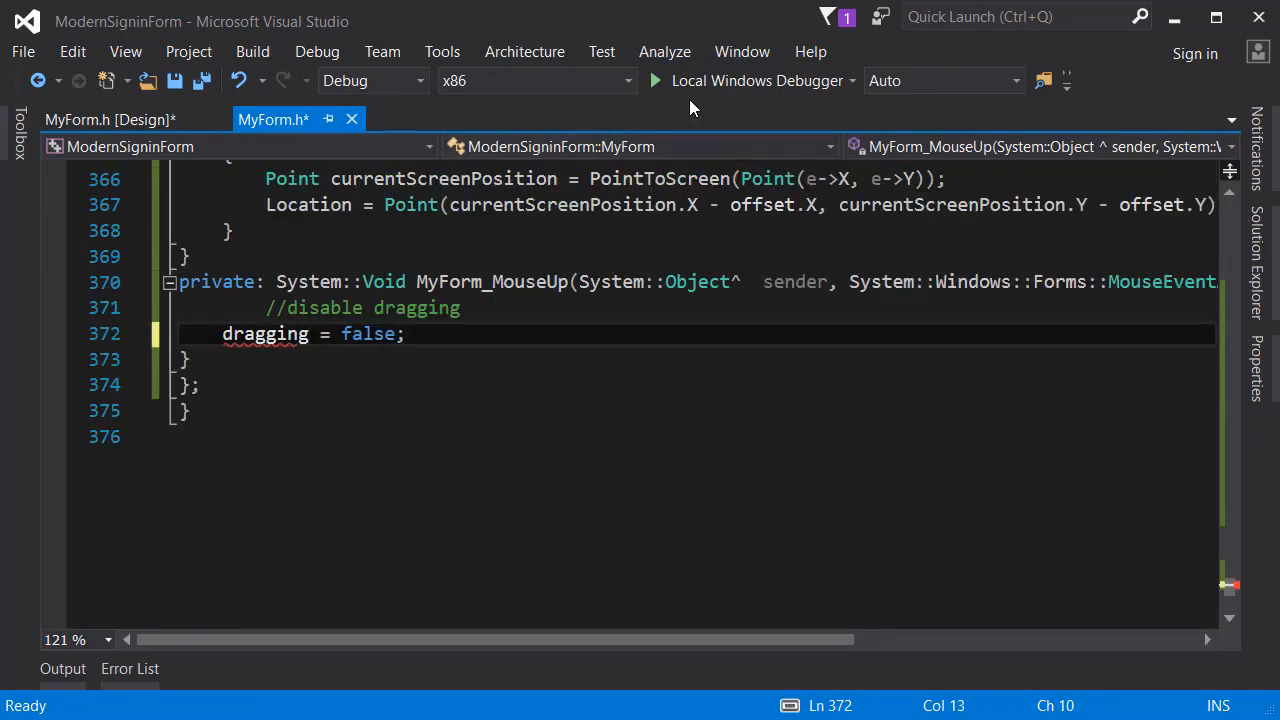
- Run the sign-in form with the dragging code, open Terms and Conditions, then exit
{"action": "left_click", "coordinate": [656, 80]}
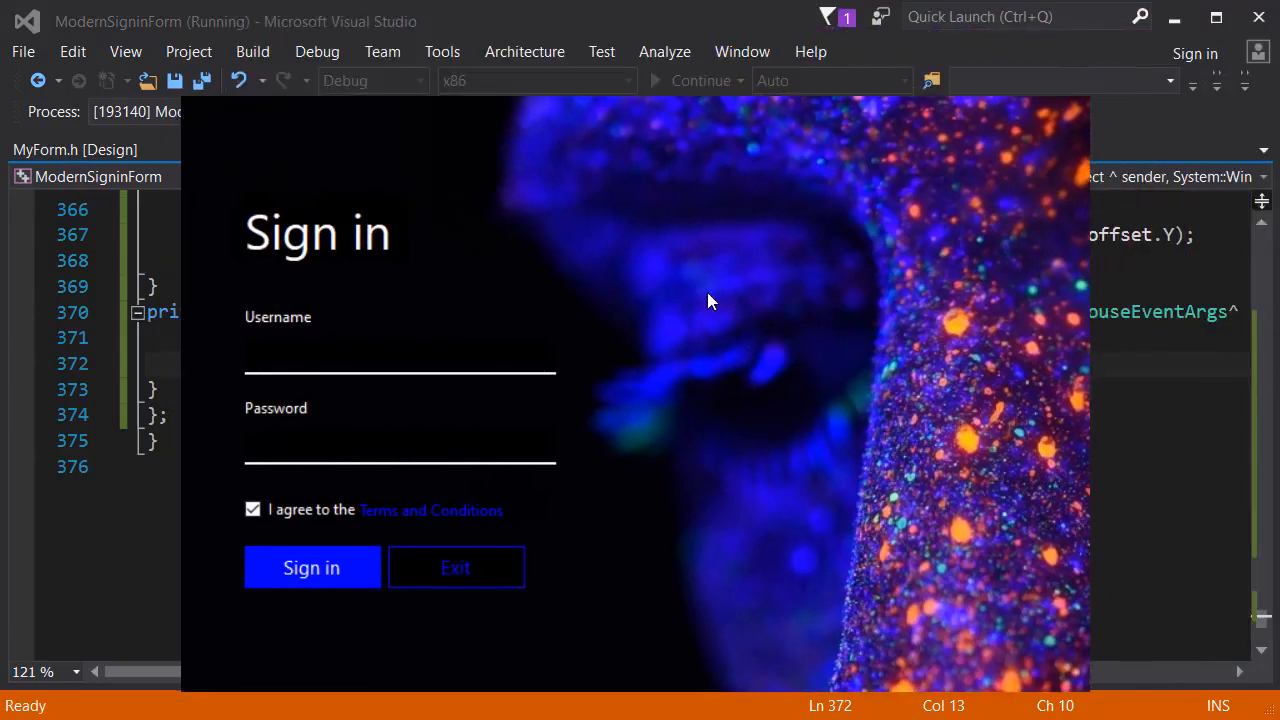
{"action": "left_click", "coordinate": [432, 510]}
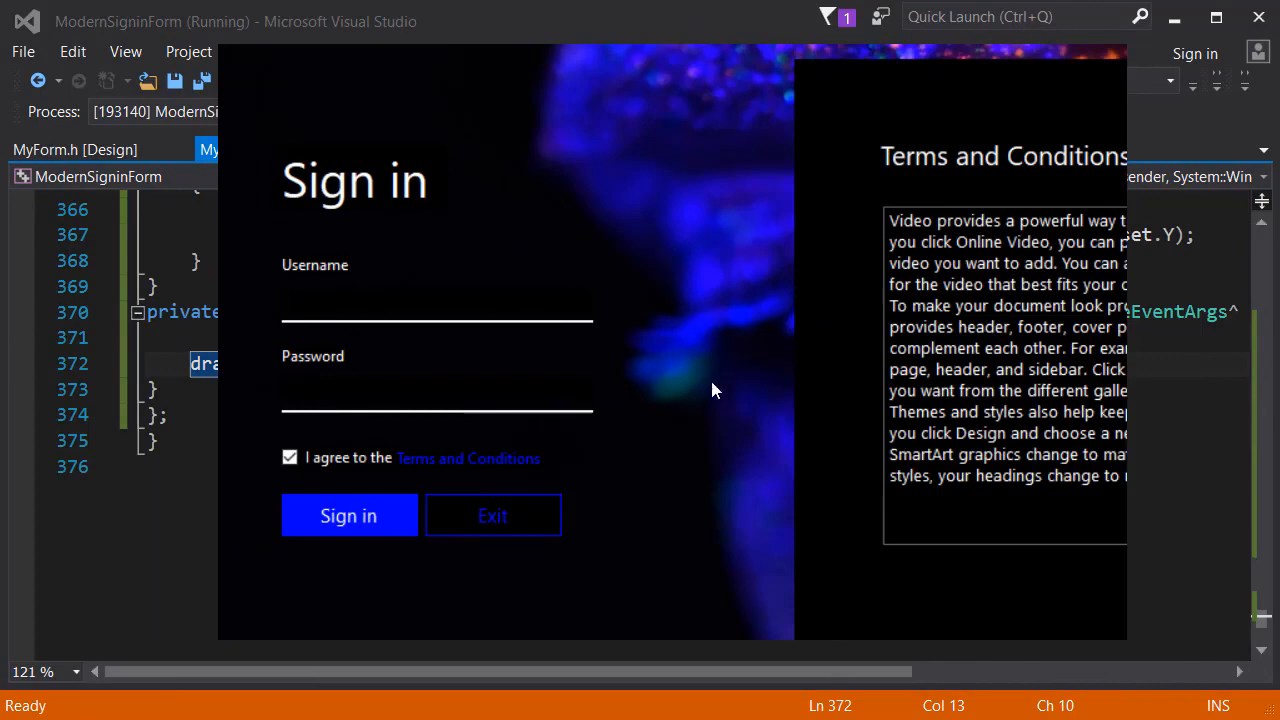
{"action": "left_click", "coordinate": [492, 516]}
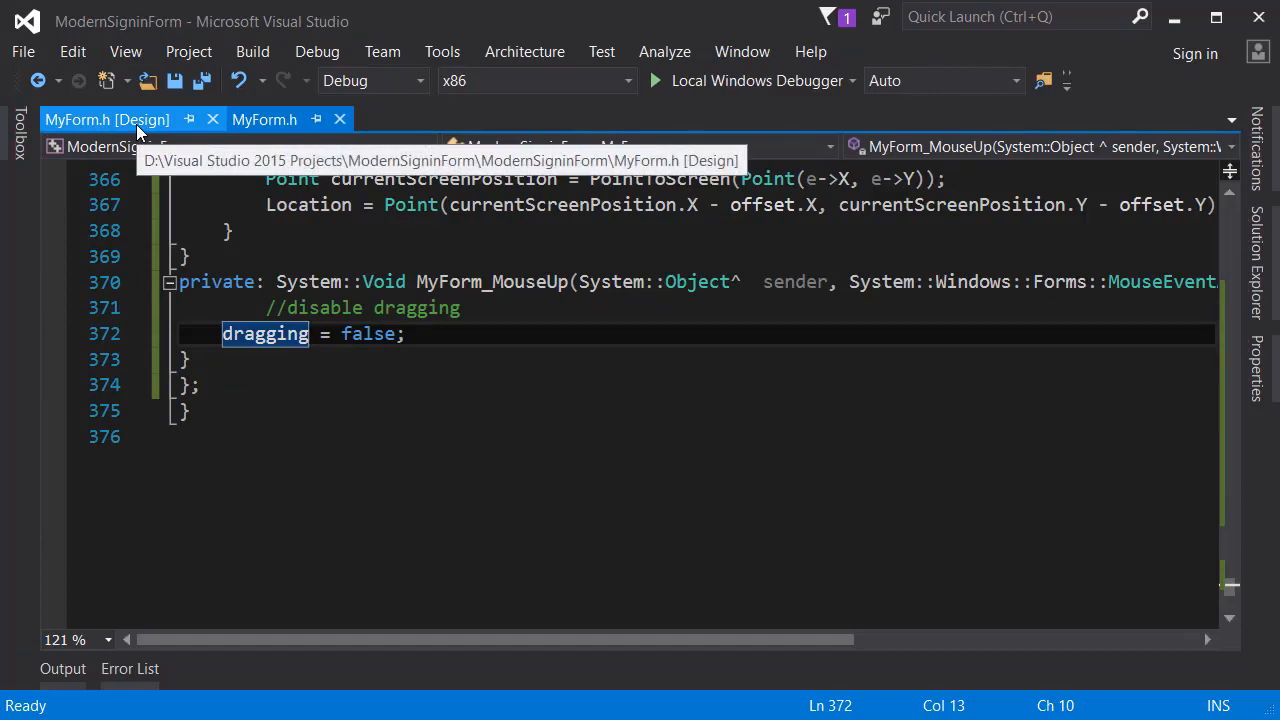
- In the designer, wire pnlTerms' MouseDown to MyForm_MouseDown and list handlers for MouseMove
{"action": "left_click", "coordinate": [108, 120]}
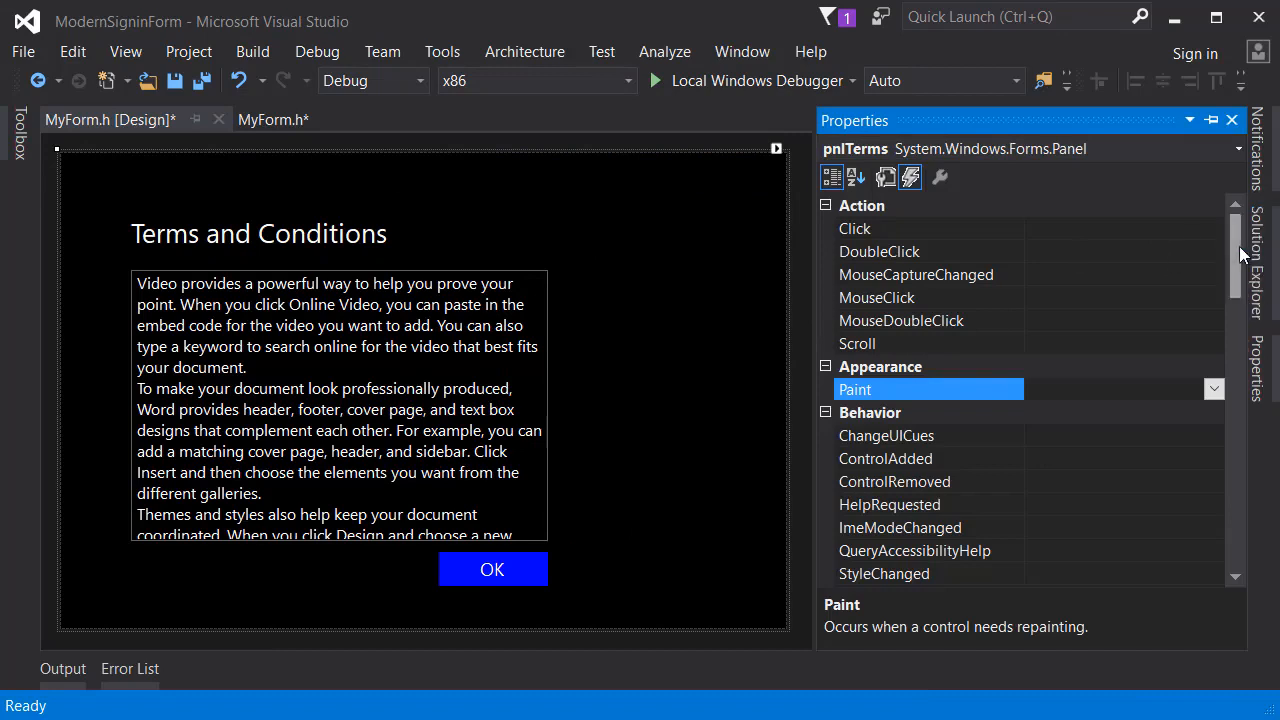
{"action": "scroll", "scroll_direction": "down", "scroll_amount": 3}
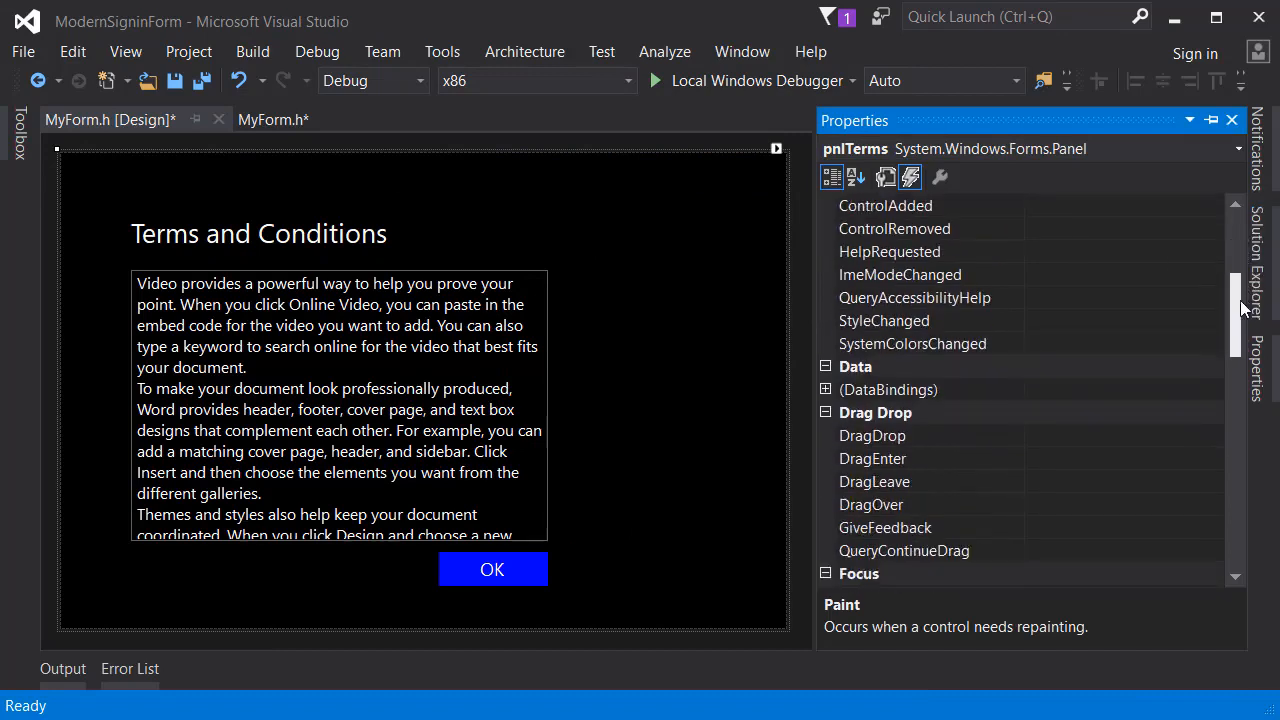
{"action": "scroll", "scroll_direction": "down", "scroll_amount": 3}
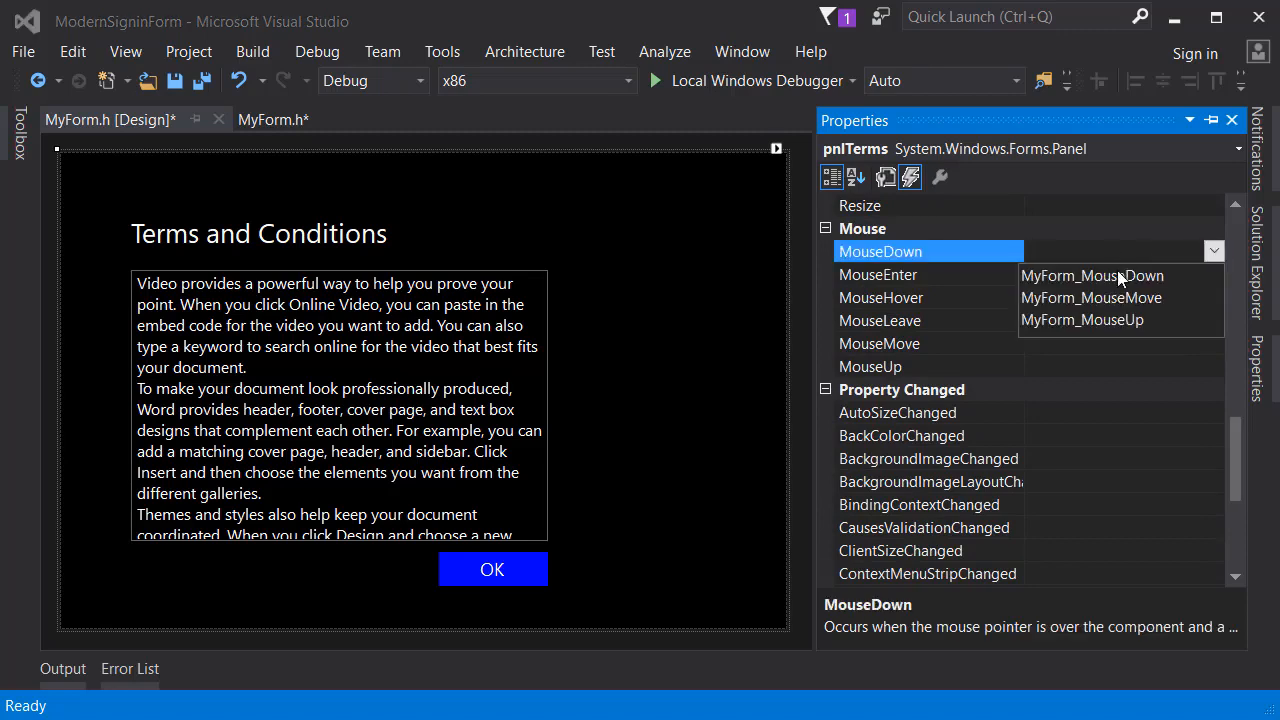
{"action": "left_click", "coordinate": [1092, 276]}
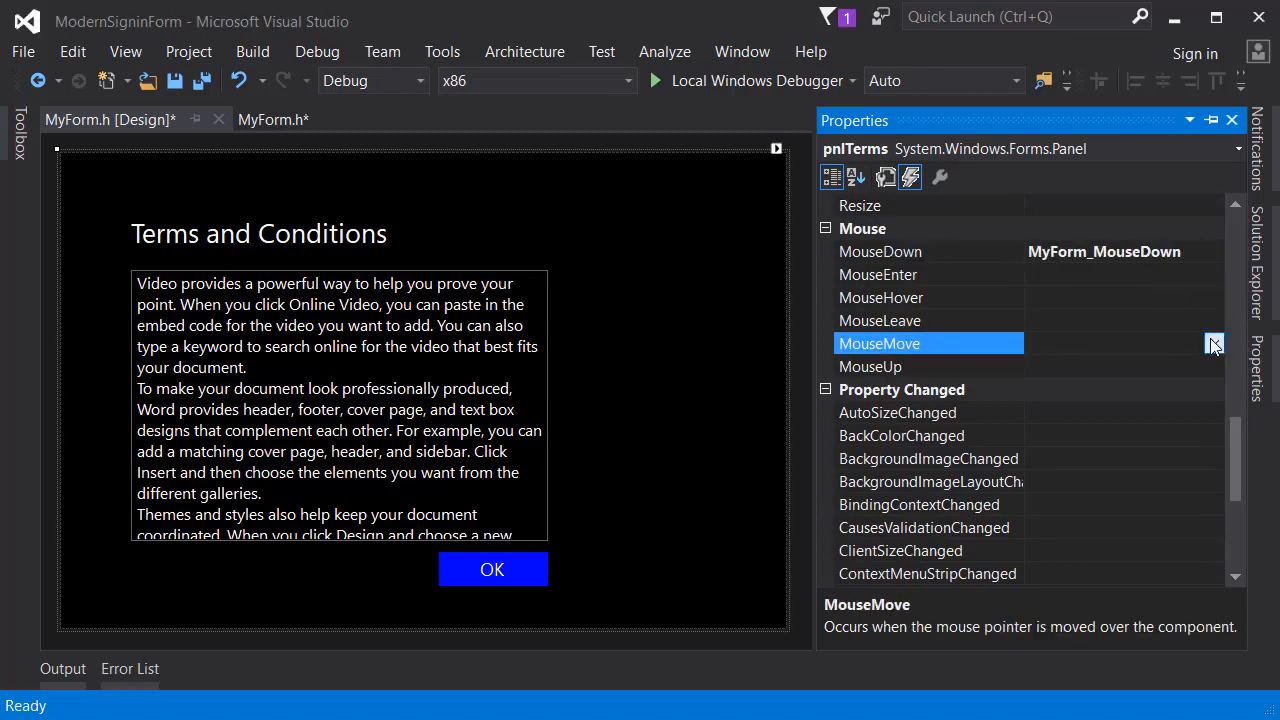
{"action": "left_click", "coordinate": [1212, 366]}
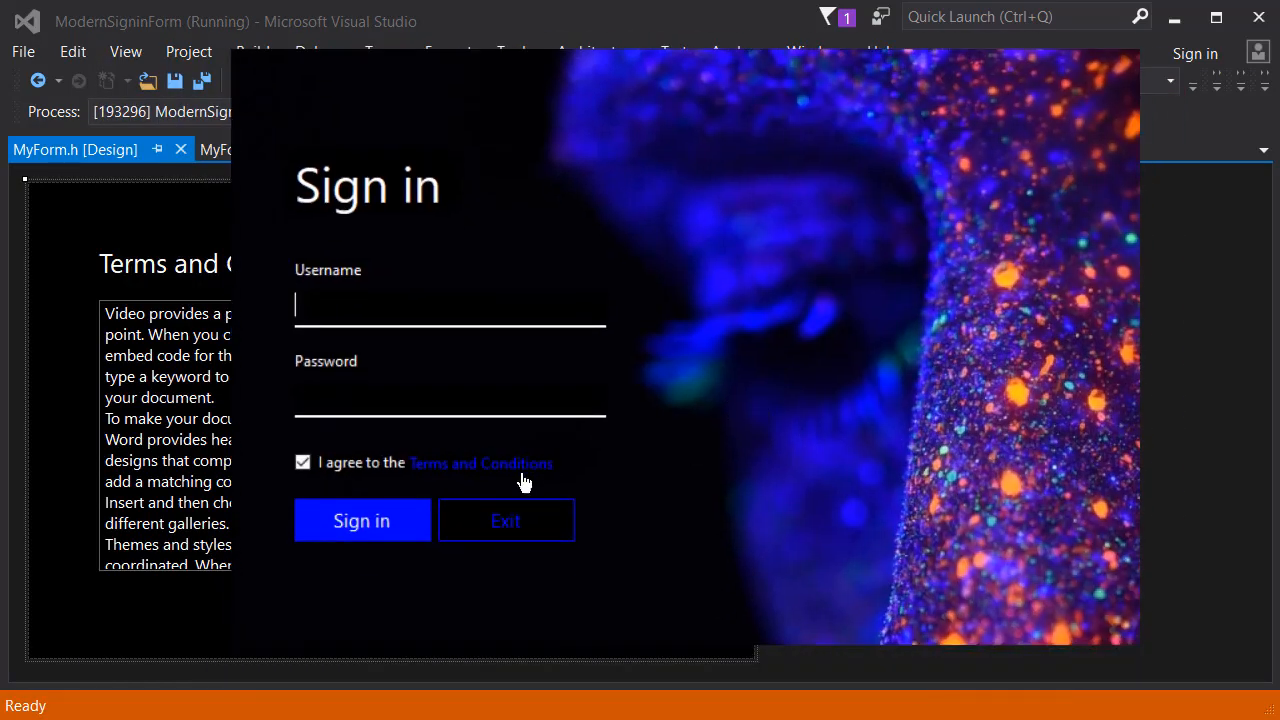
- In the running form, open the Terms and Conditions panel and close it with OK
{"action": "left_click", "coordinate": [480, 464]}
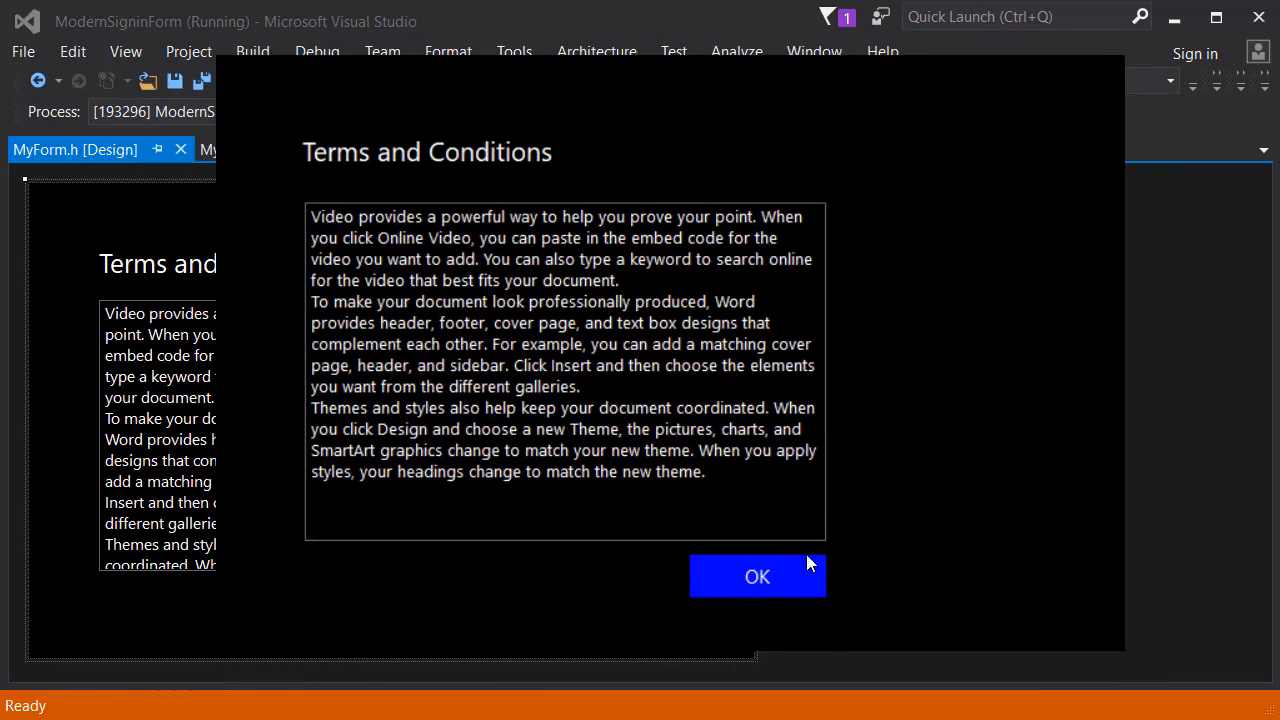
{"action": "left_click", "coordinate": [756, 576]}
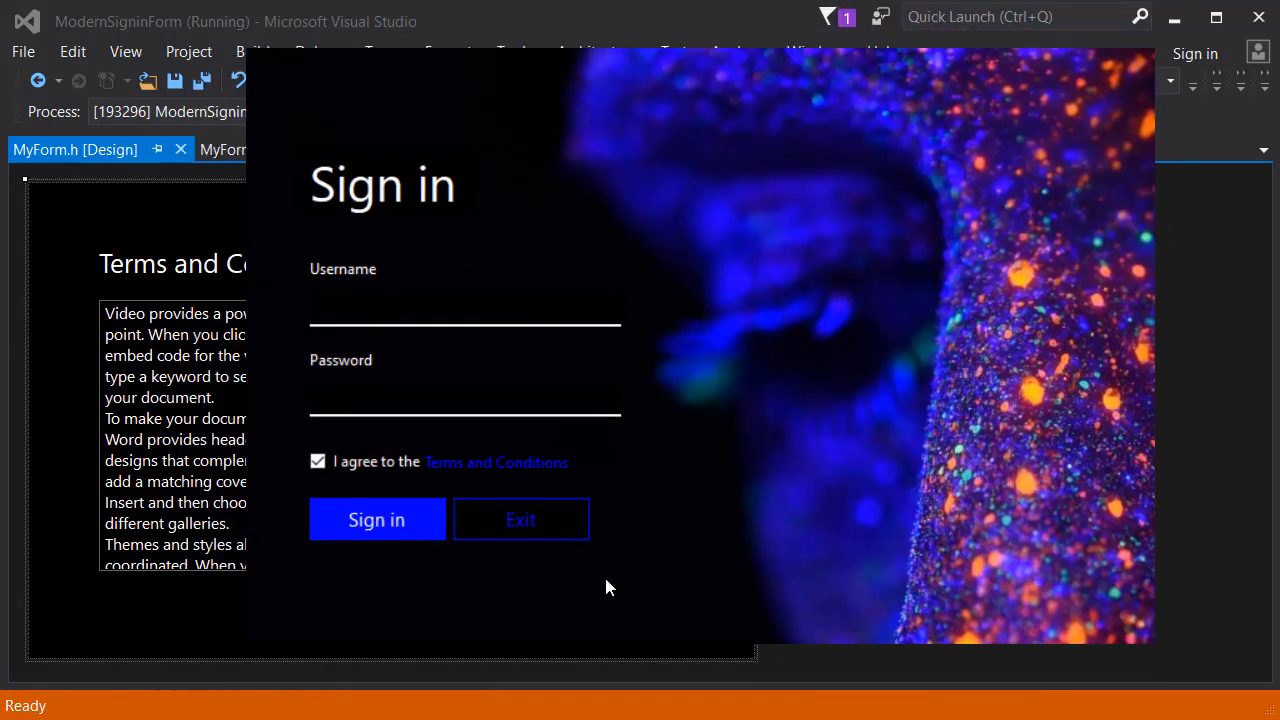